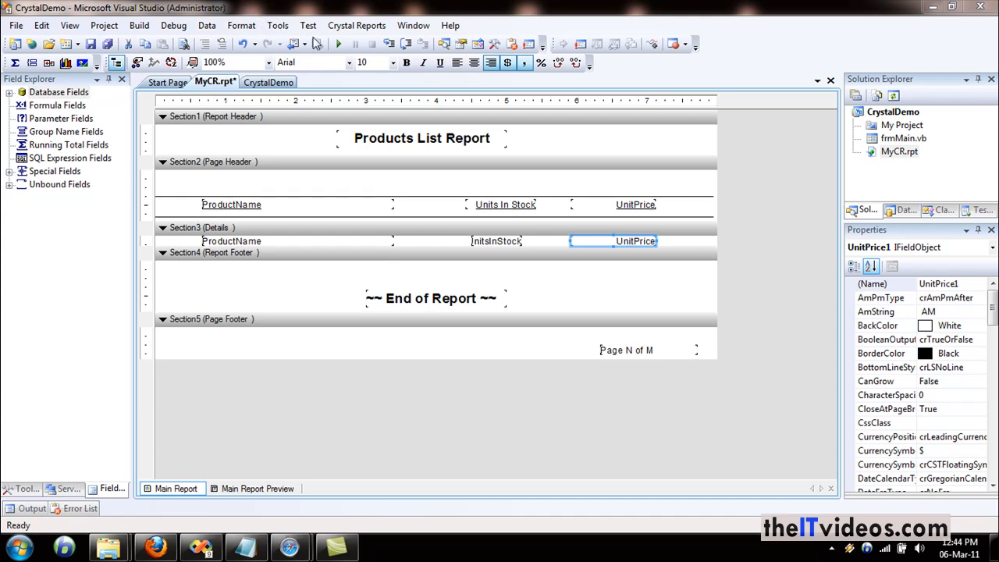
mouse_move(340, 48)
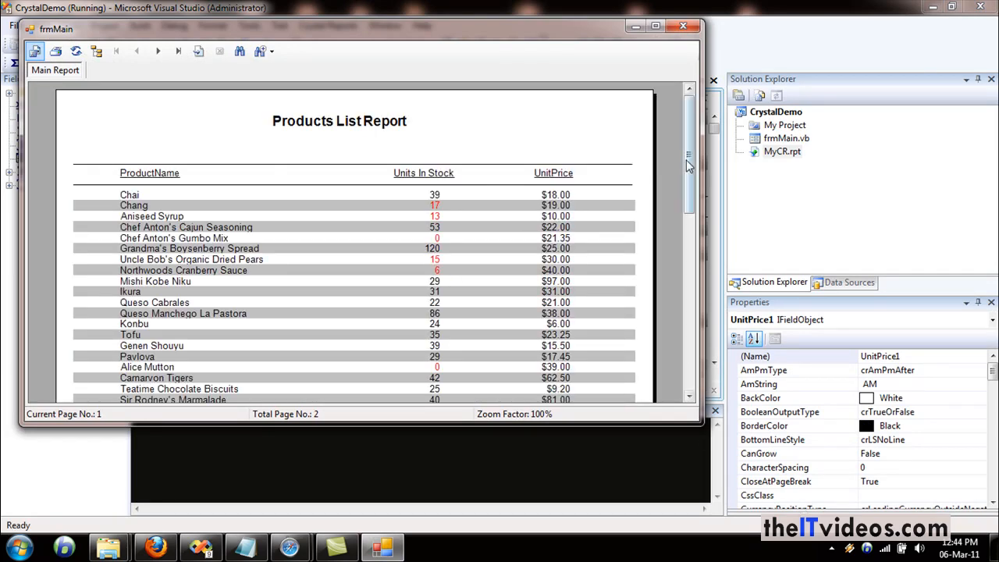
- Scroll through the running Products List Report preview and maximize the frmMain window
scroll("down", 3)
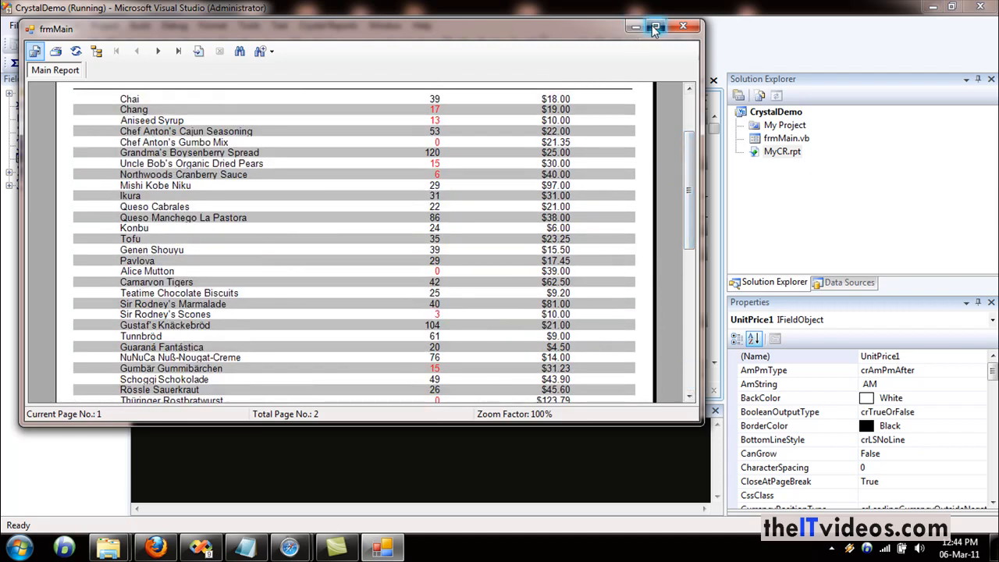
left_click(656, 27)
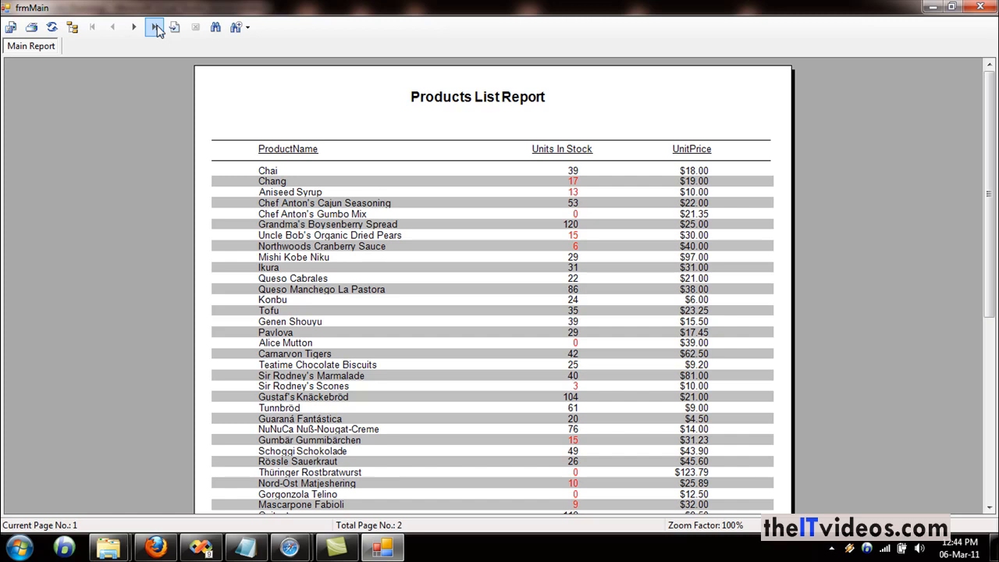
- Jump to page 2 of the Products List Report, ending with End of Report
left_click(154, 26)
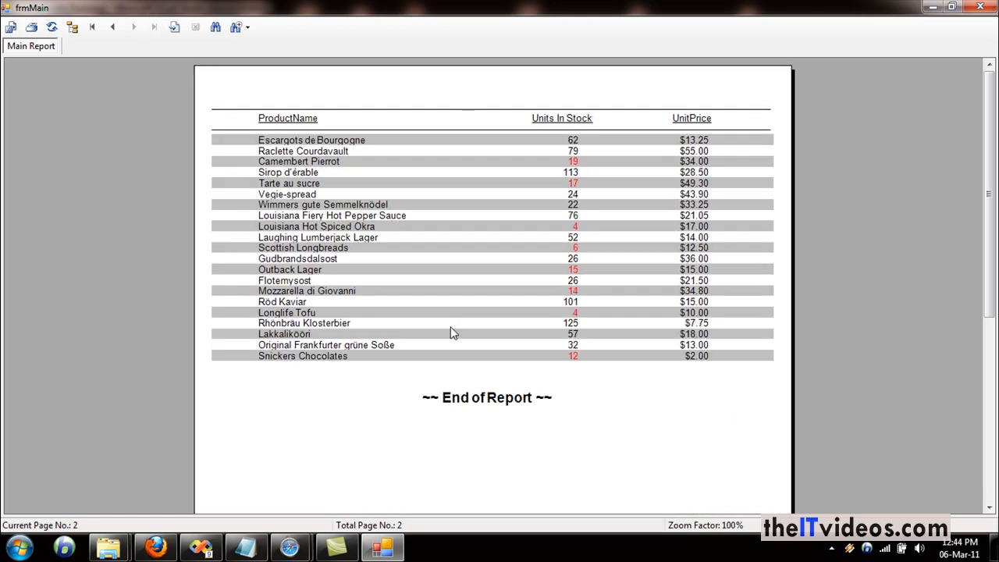
mouse_move(742, 454)
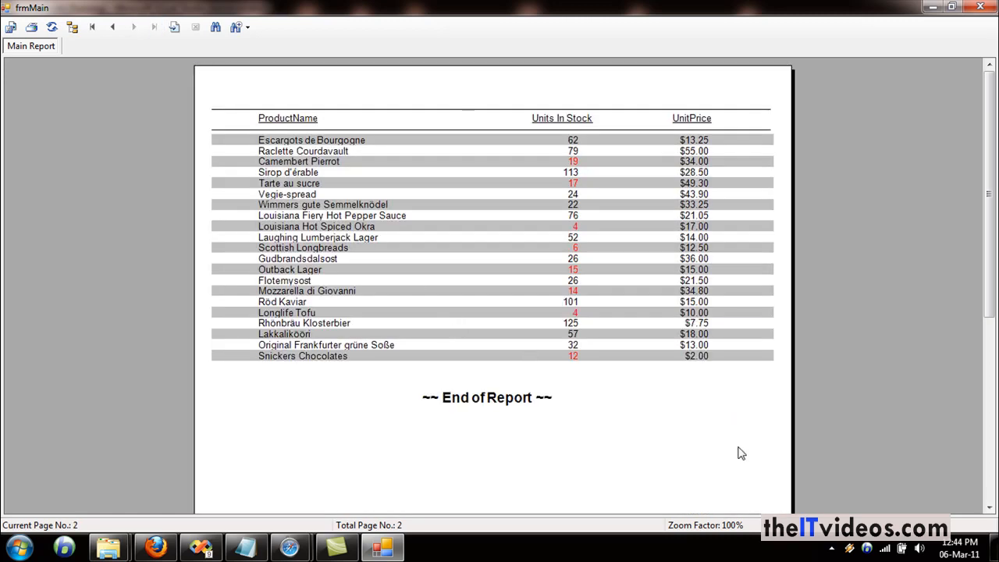
mouse_move(674, 385)
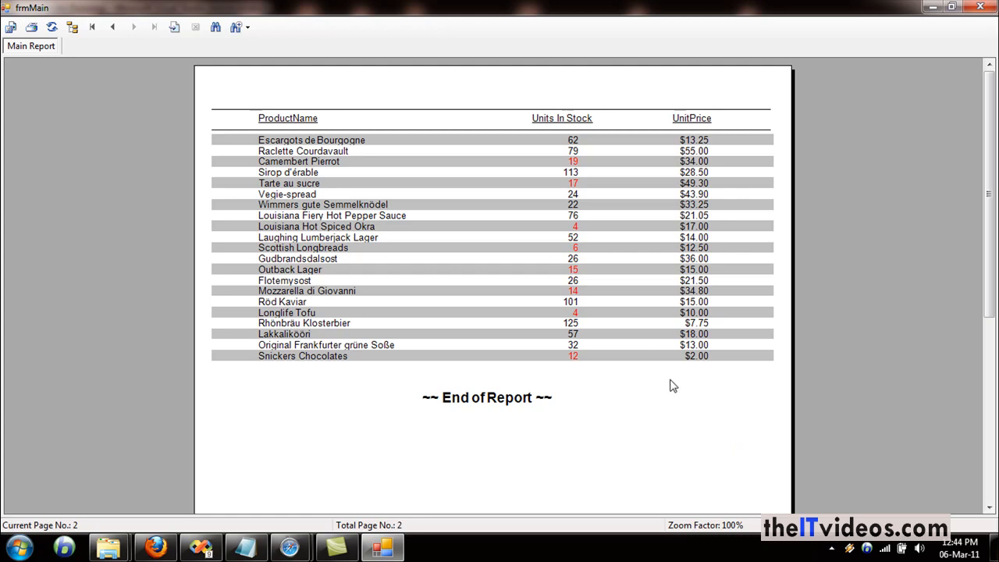
mouse_move(294, 204)
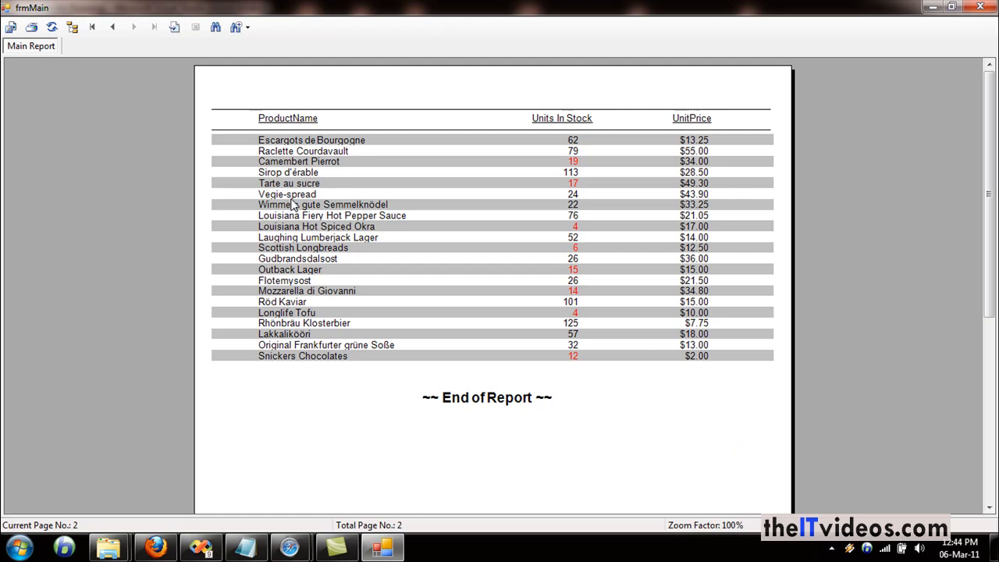
mouse_move(684, 279)
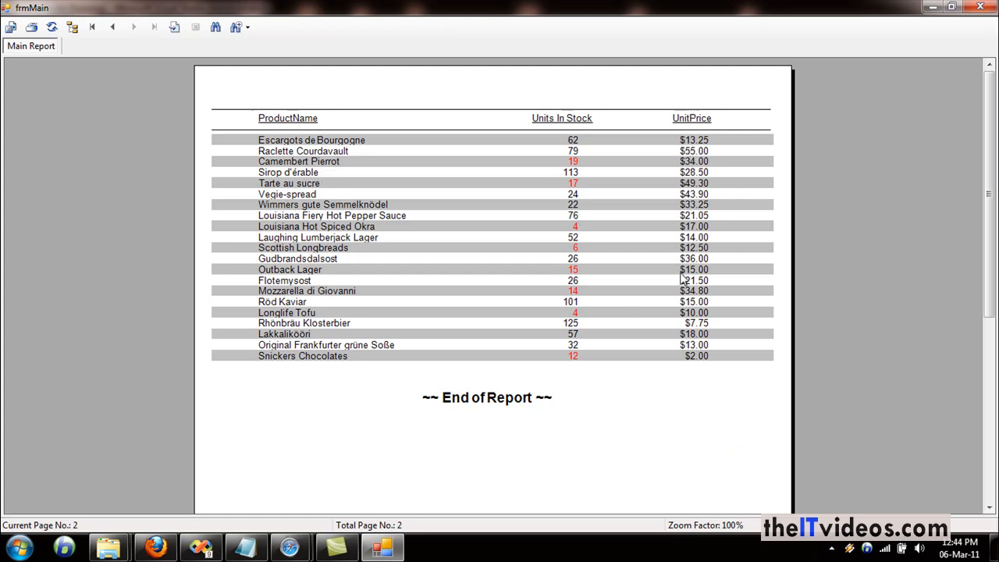
mouse_move(355, 205)
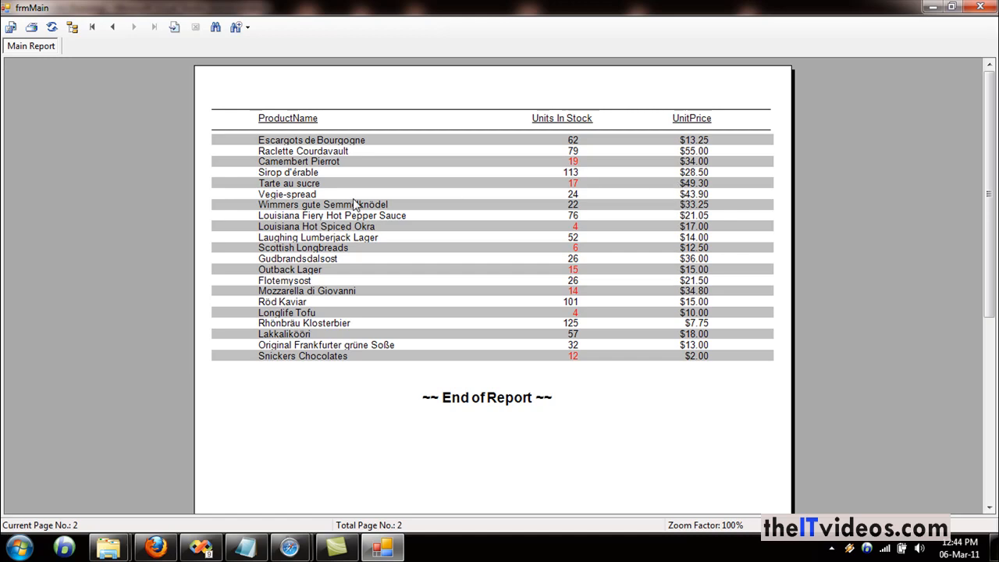
mouse_move(311, 313)
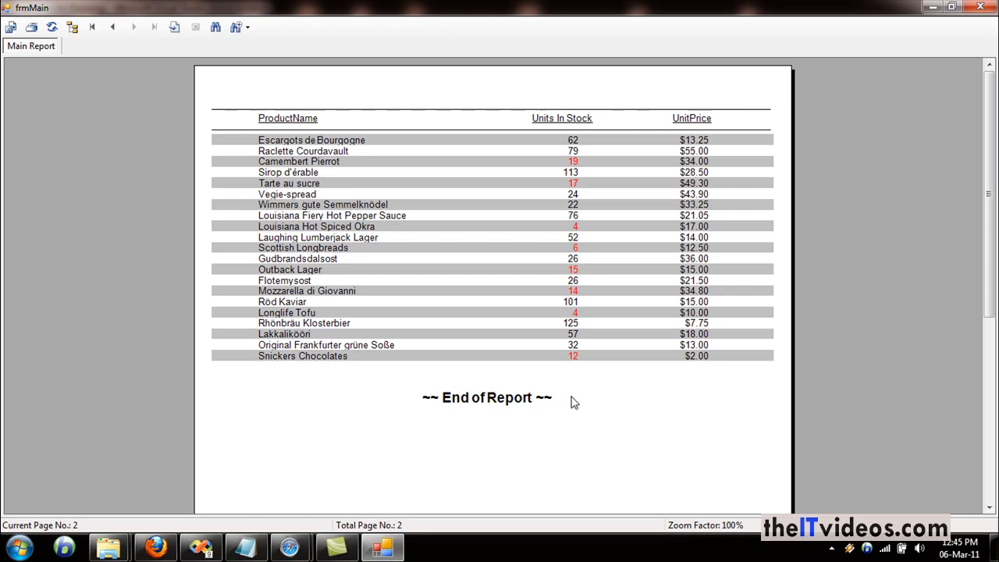
mouse_move(681, 394)
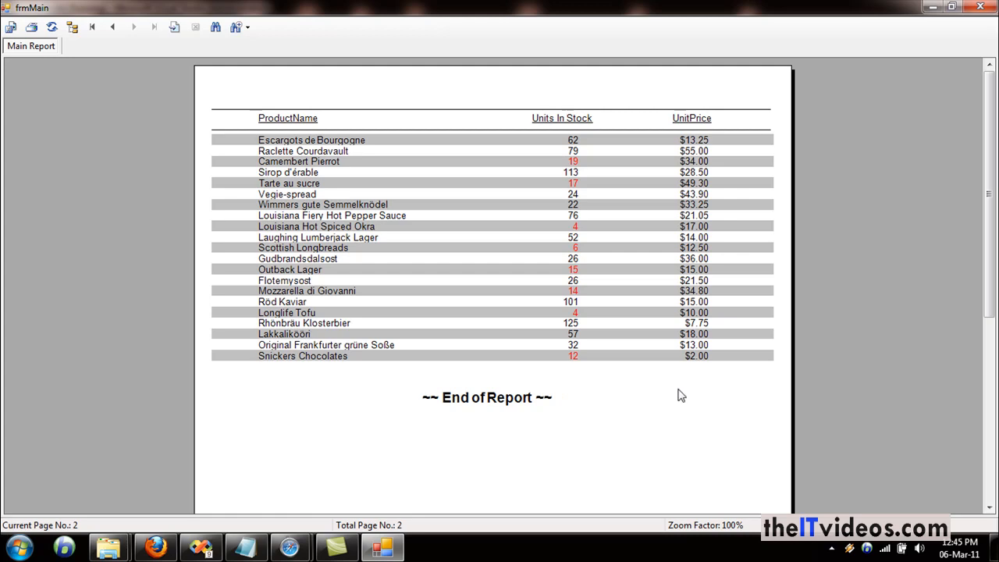
mouse_move(697, 371)
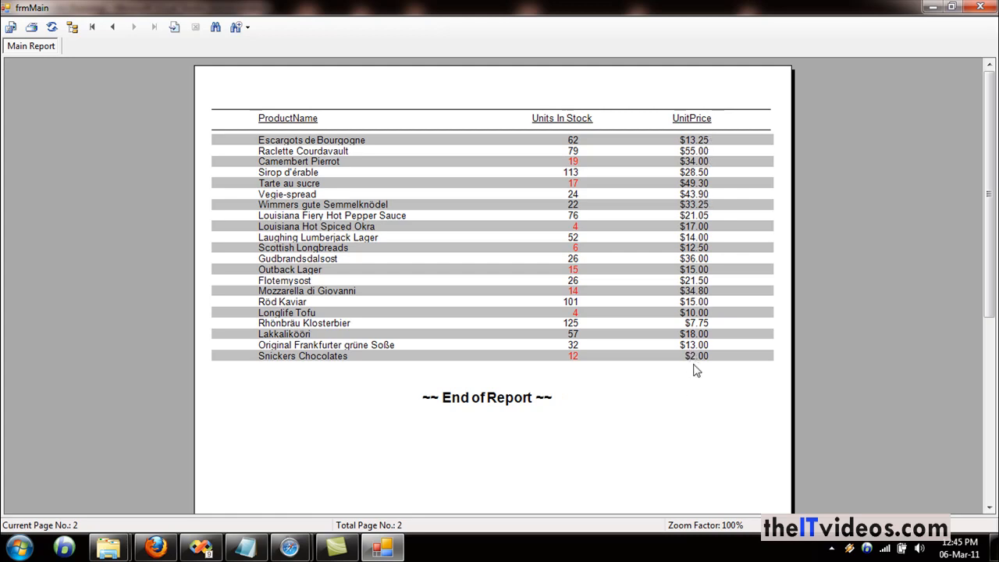
mouse_move(984, 58)
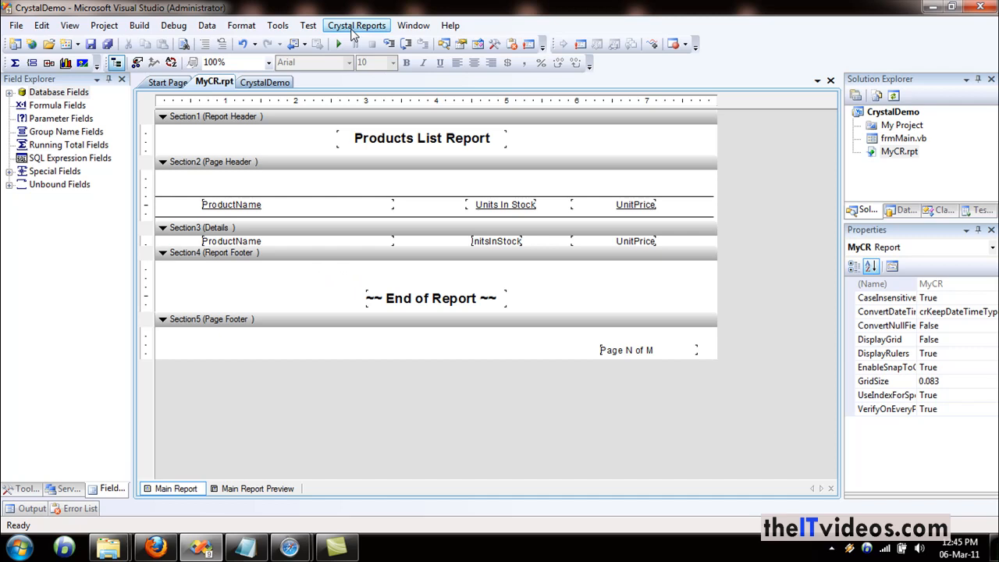
- Bring up the Insert Summary dialog via Crystal Reports > Insert > Summary
left_click(356, 25)
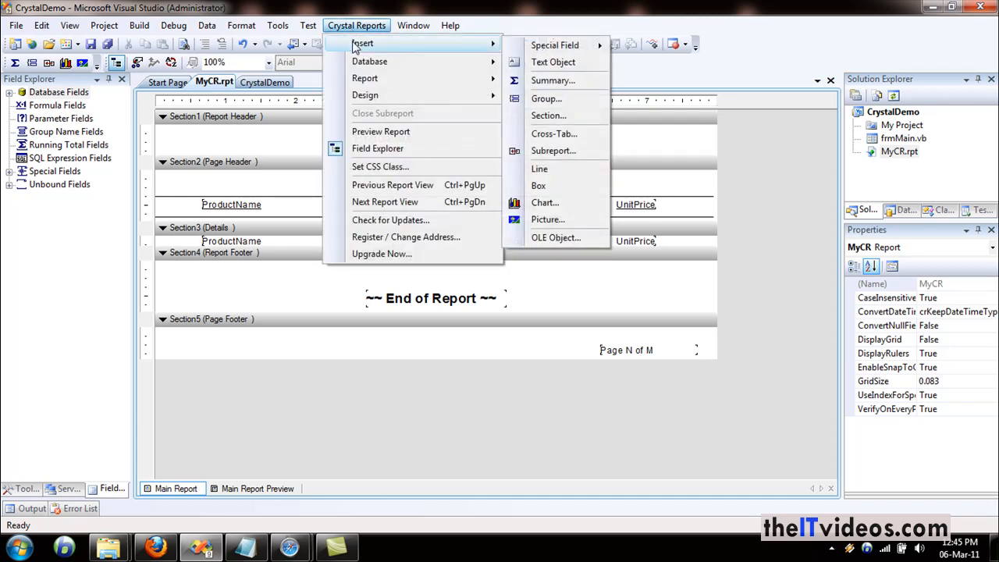
mouse_move(474, 49)
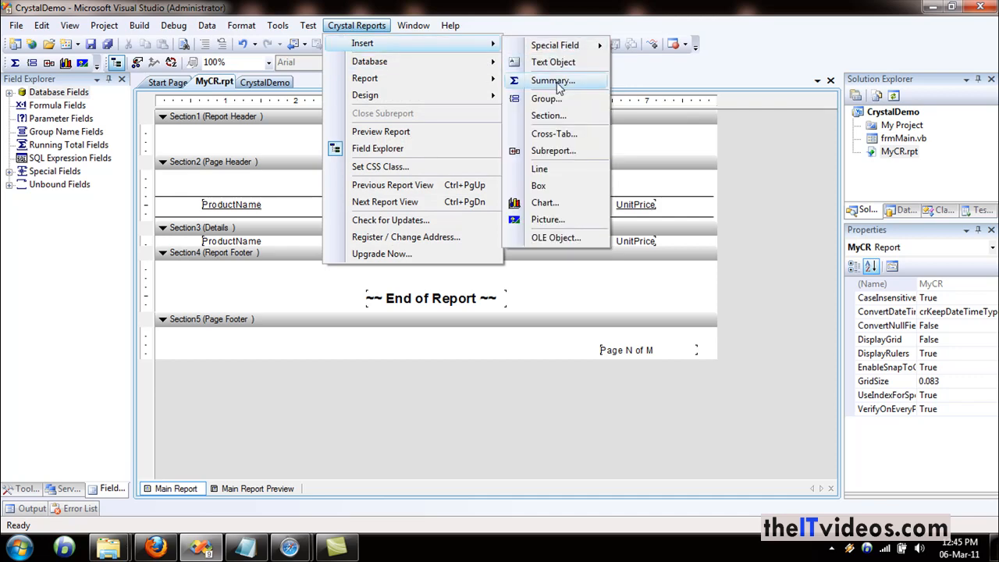
left_click(552, 81)
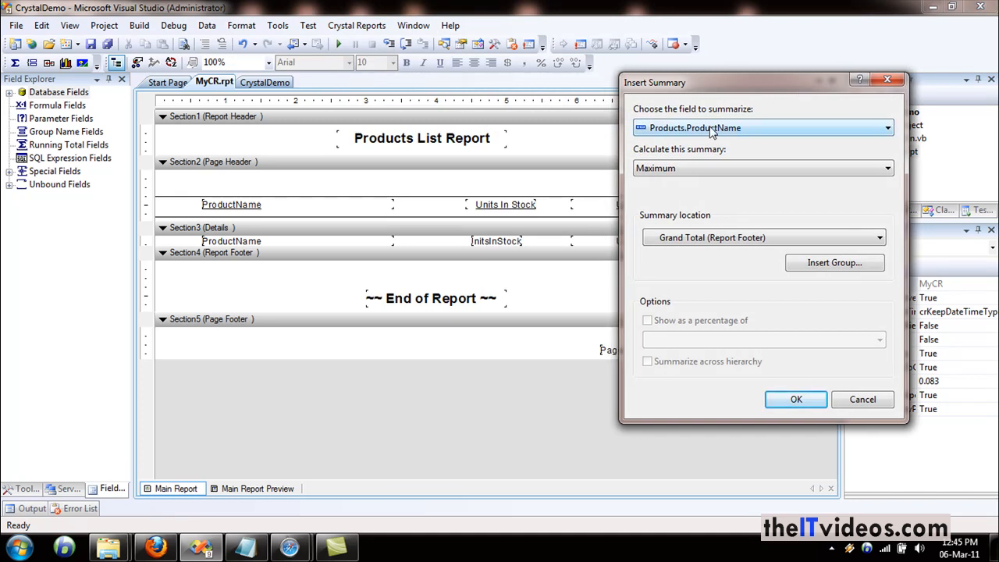
- Insert a Sum of Products.UnitPrice as a Grand Total in the report footer
left_click(887, 128)
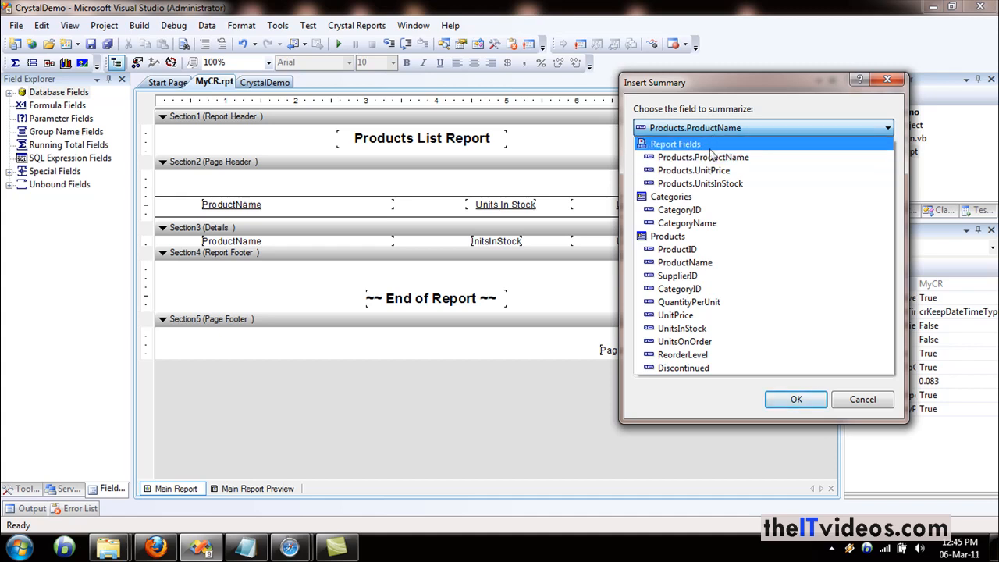
left_click(694, 170)
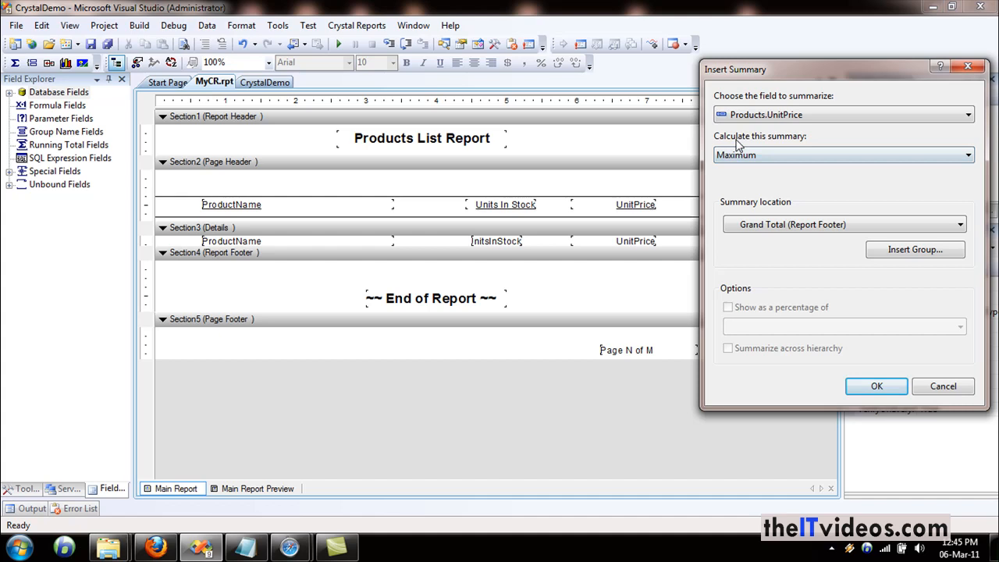
mouse_move(822, 153)
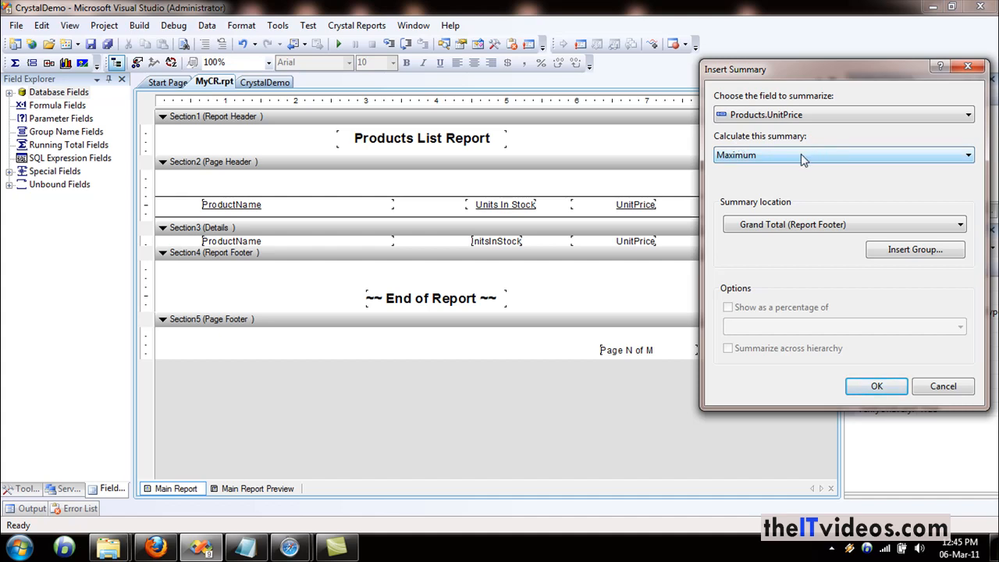
mouse_move(731, 161)
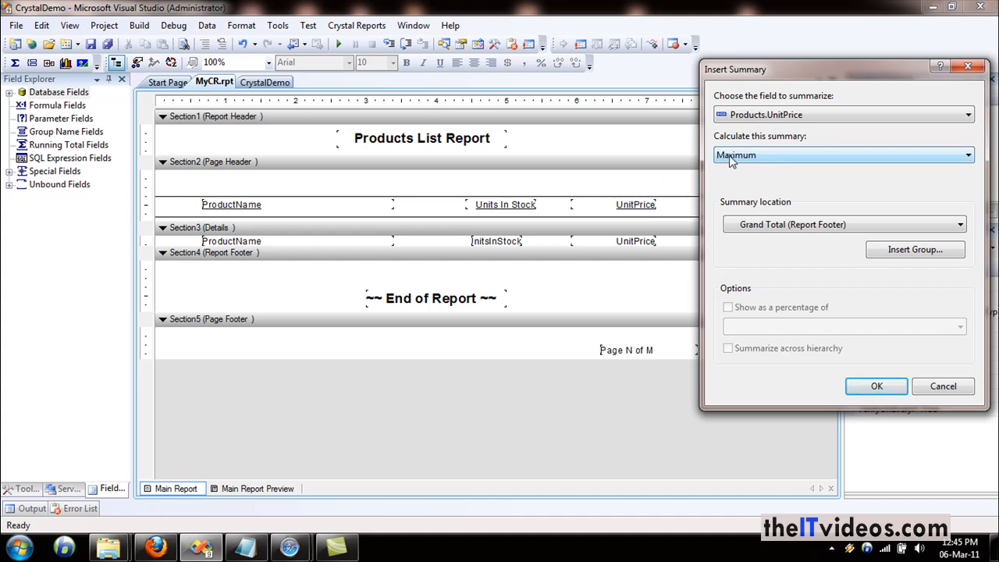
left_click(968, 155)
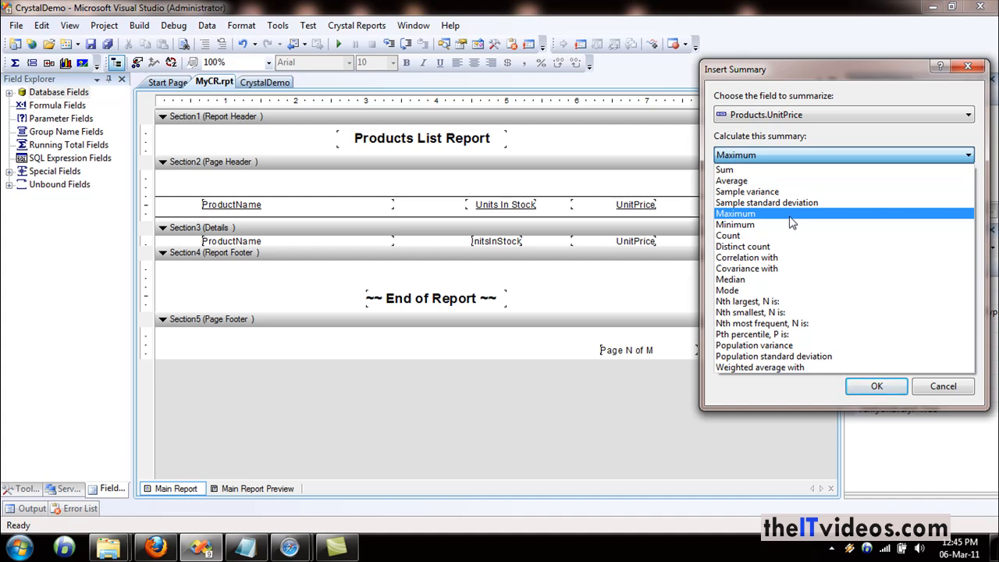
mouse_move(788, 224)
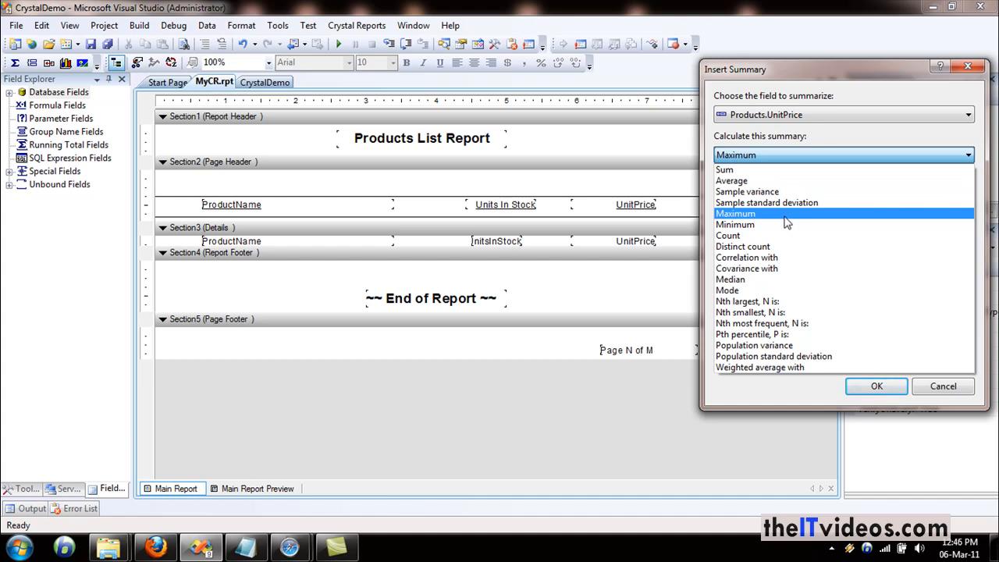
mouse_move(766, 180)
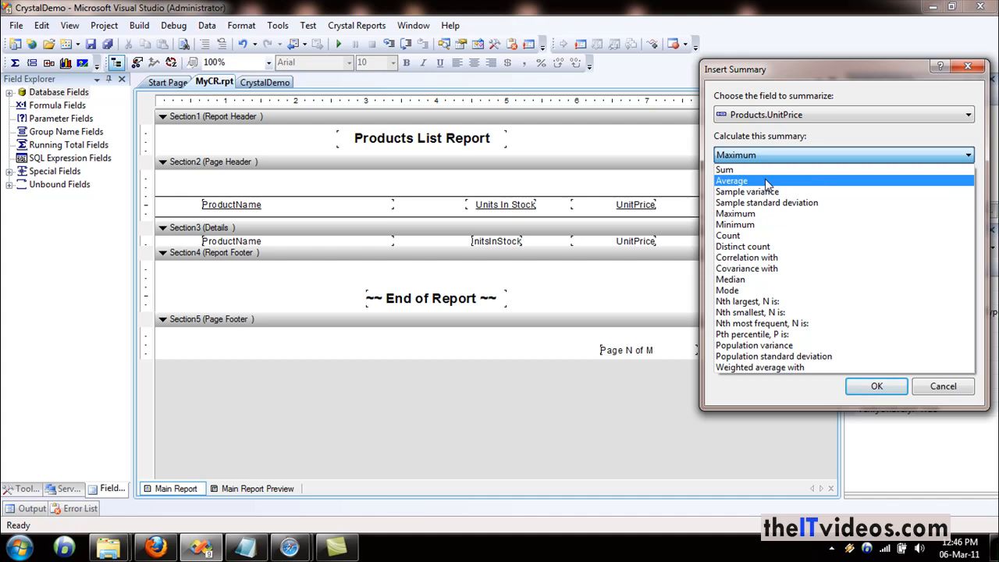
left_click(725, 170)
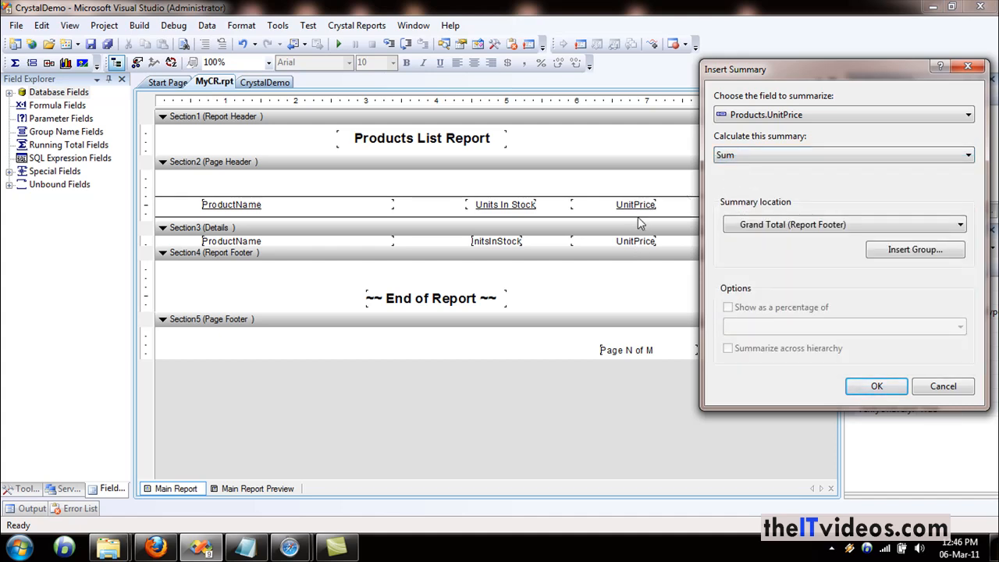
mouse_move(601, 209)
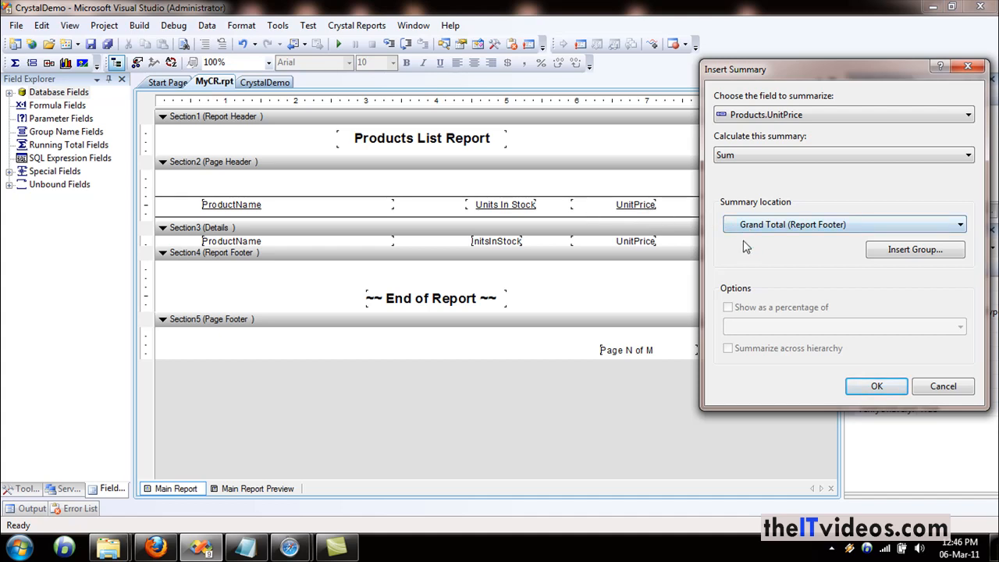
left_click(959, 224)
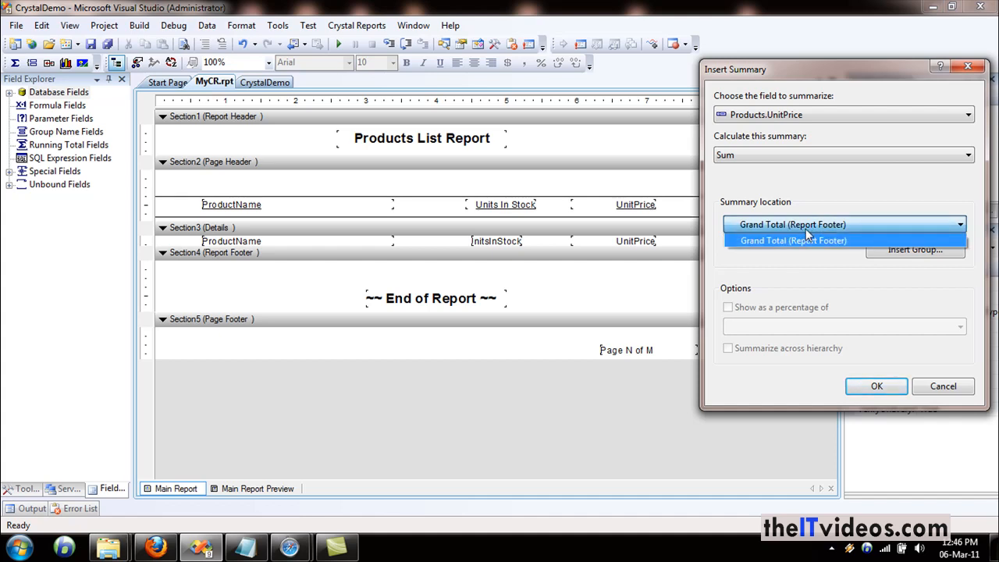
left_click(793, 240)
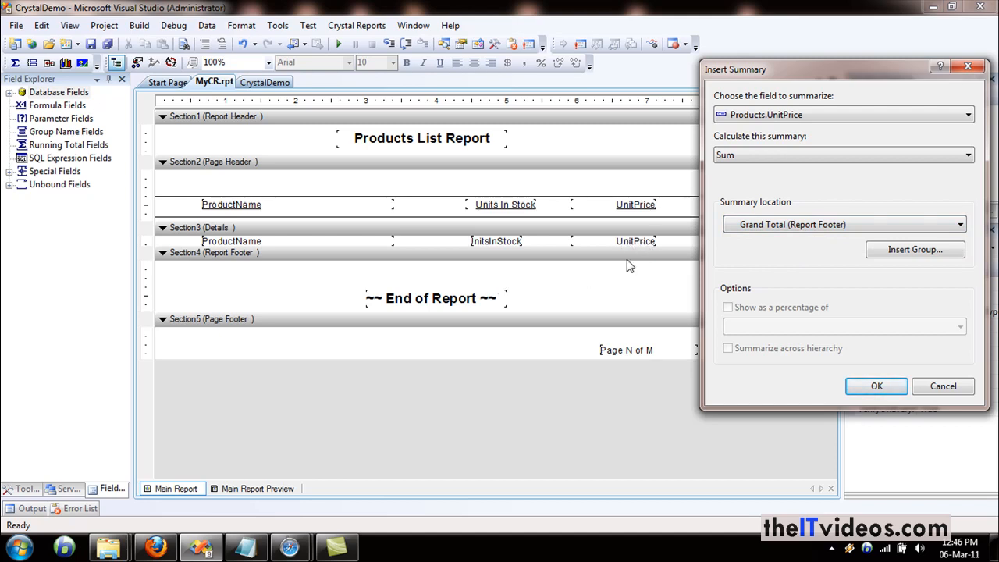
mouse_move(769, 202)
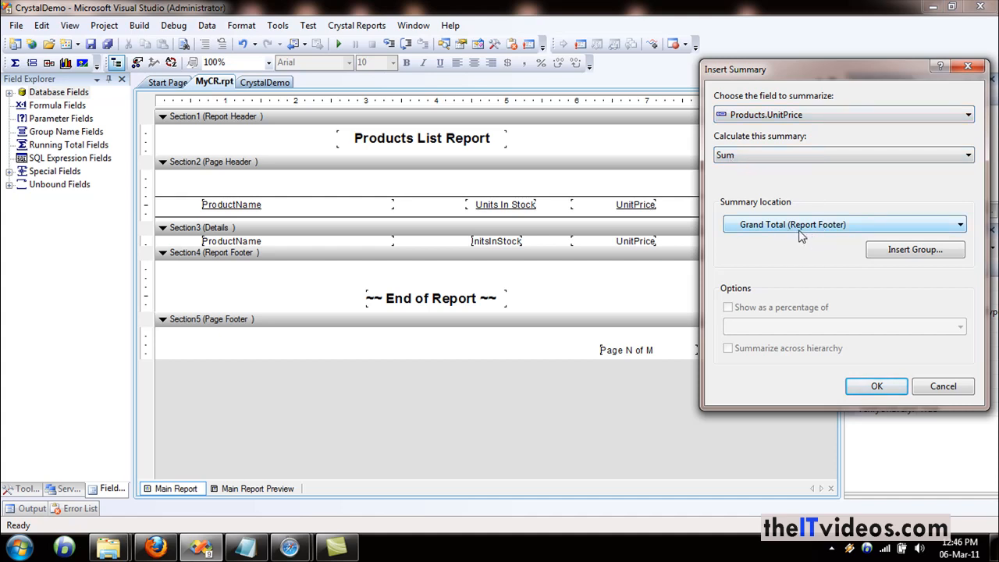
left_click(877, 386)
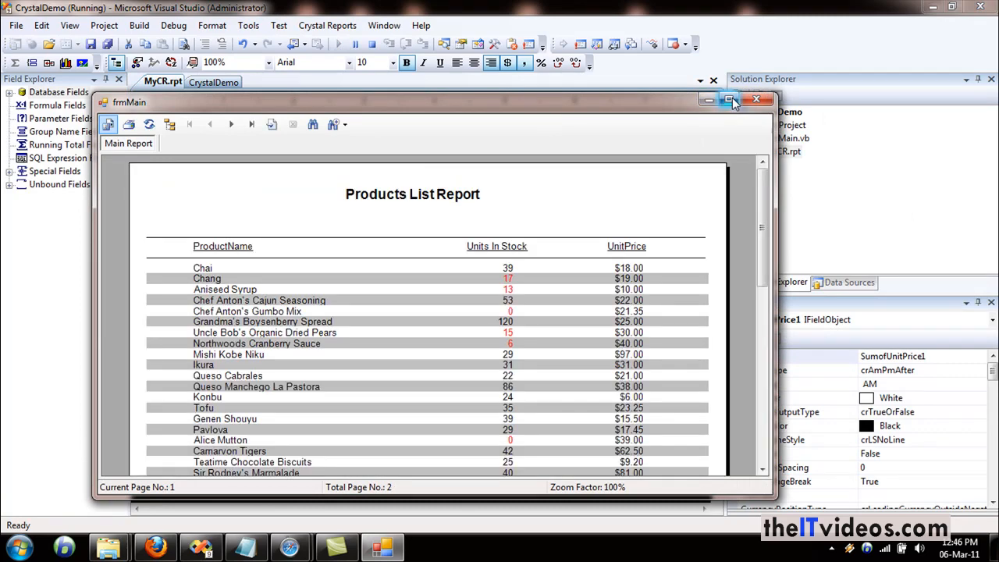
- Maximize the running viewer and check the $2,224.71 UnitPrice total on page 2
left_click(730, 99)
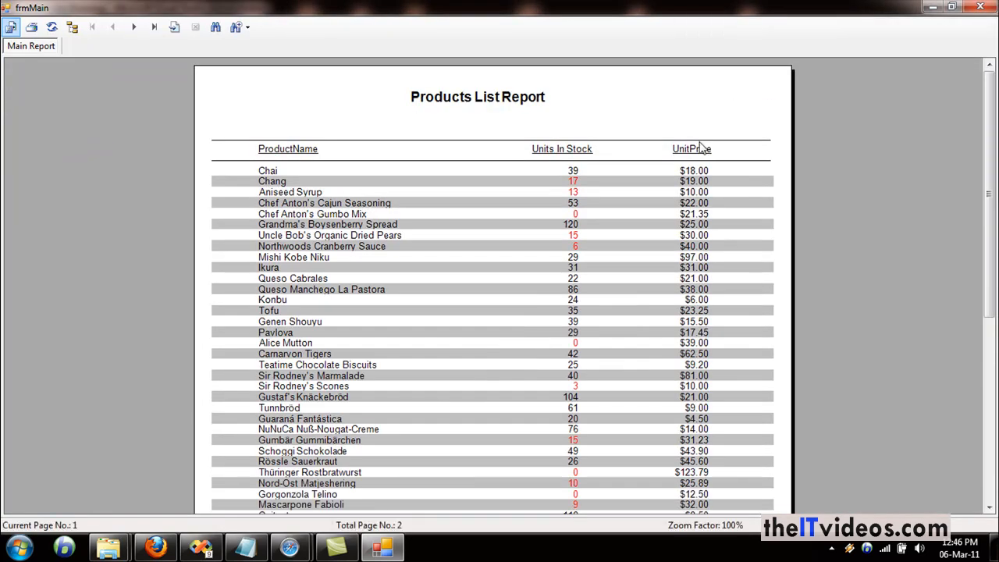
scroll("down", 3)
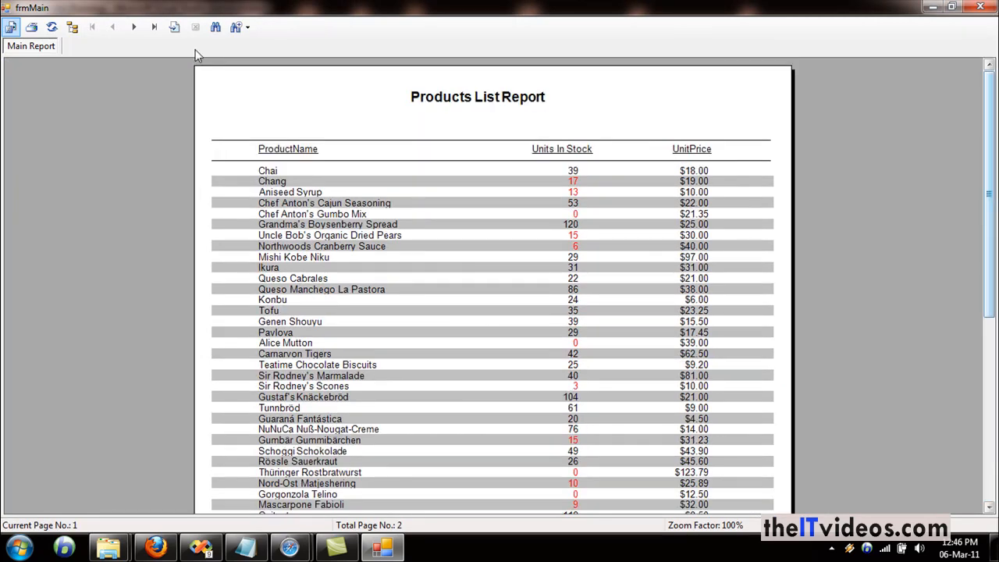
mouse_move(133, 43)
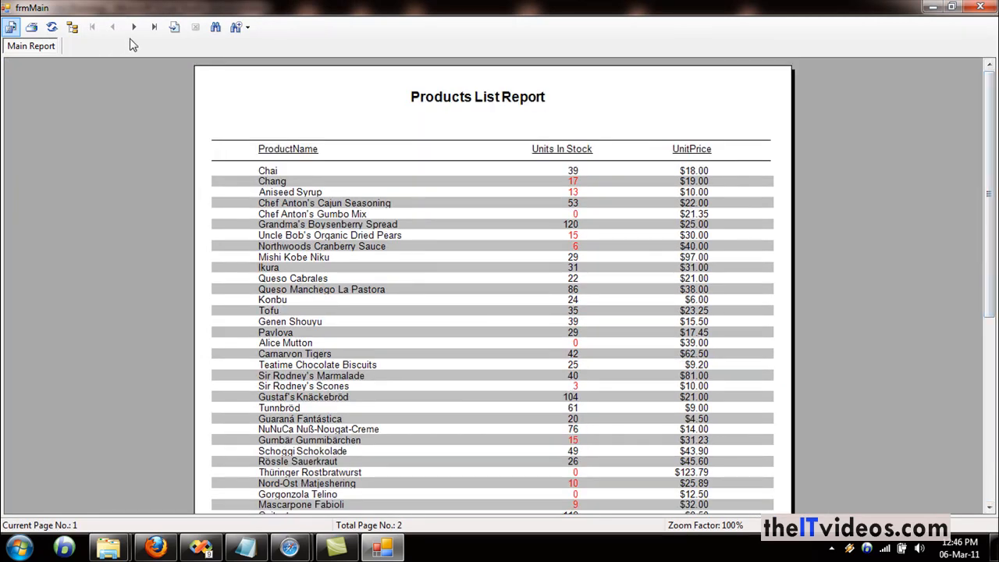
left_click(154, 27)
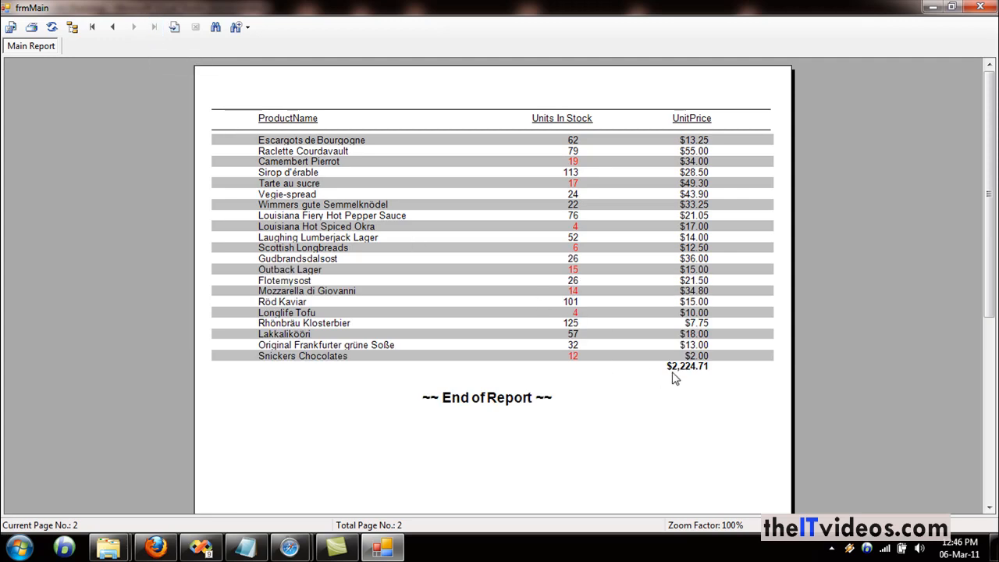
mouse_move(700, 373)
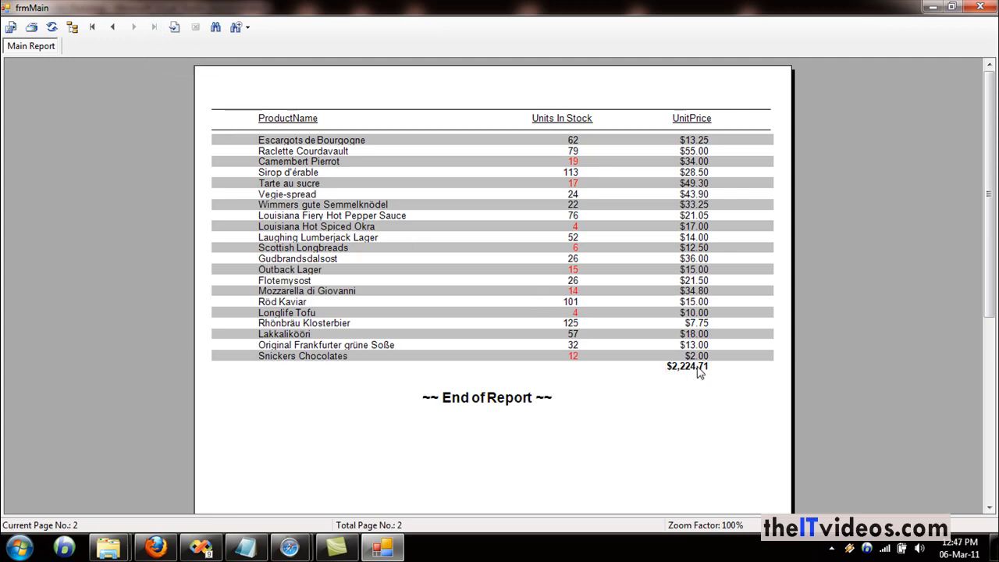
mouse_move(677, 332)
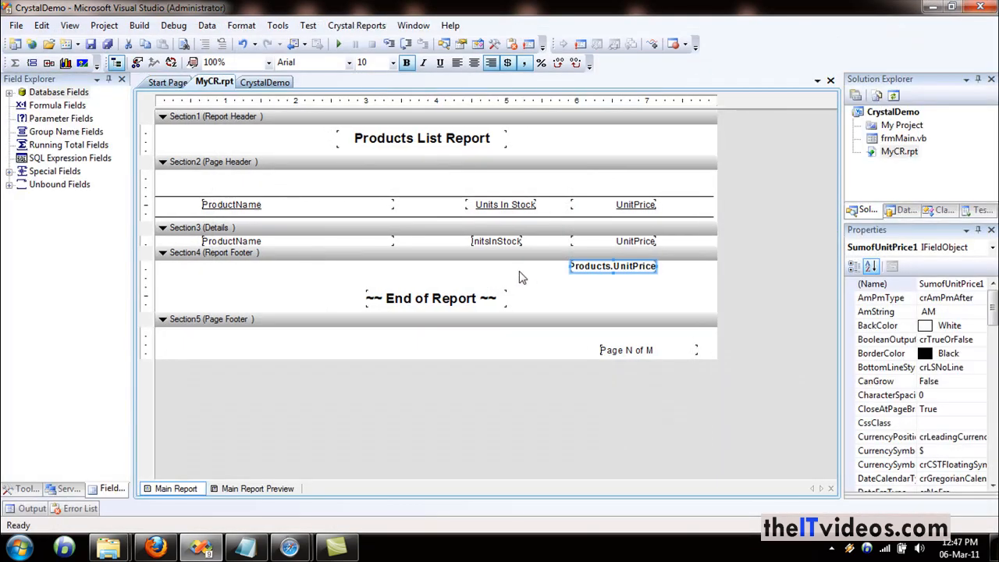
- Add a bold 'Grand Total' text label left of the UnitPrice total in the footer
right_click(613, 266)
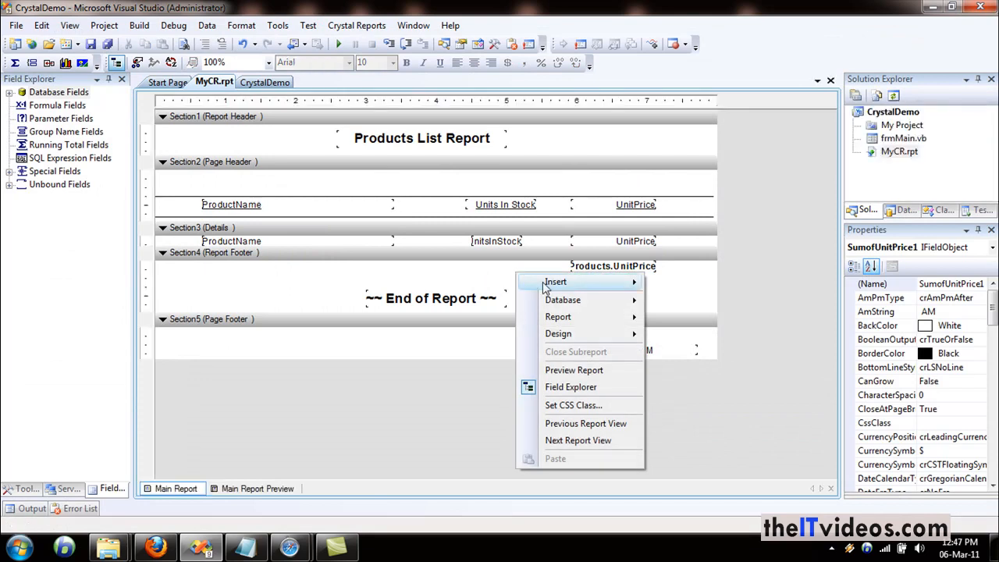
left_click(739, 307)
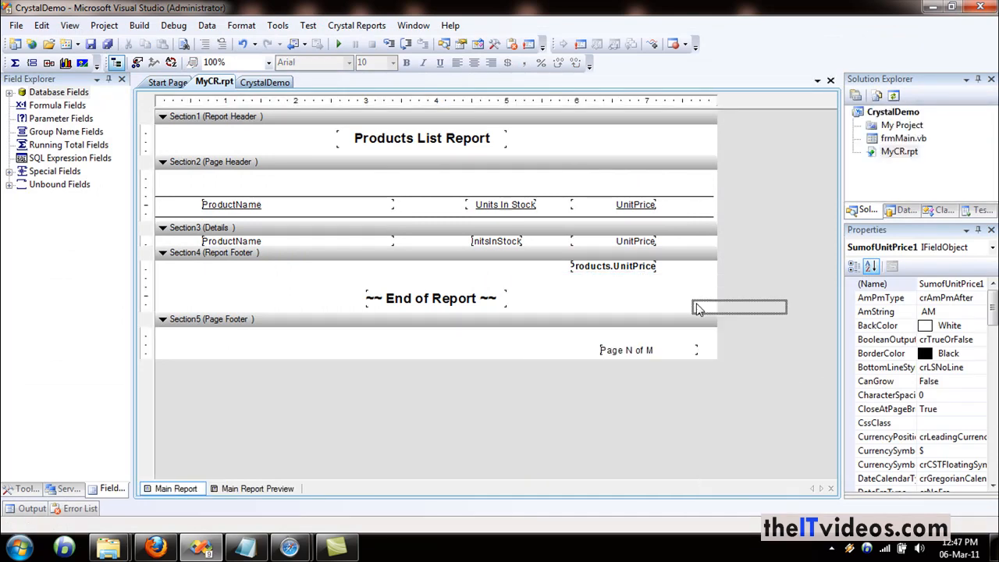
left_click_drag(740, 307, 515, 266)
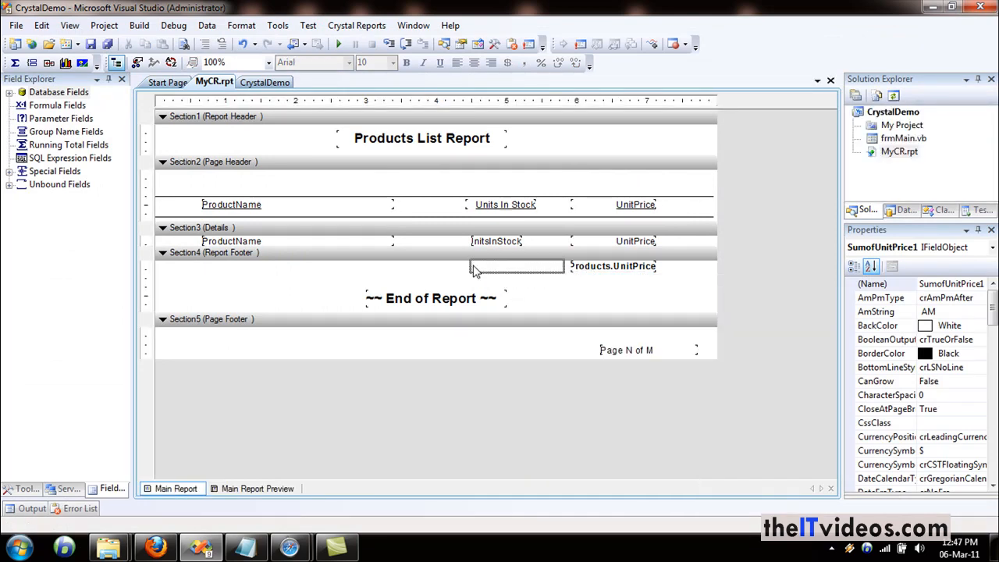
left_click(516, 266)
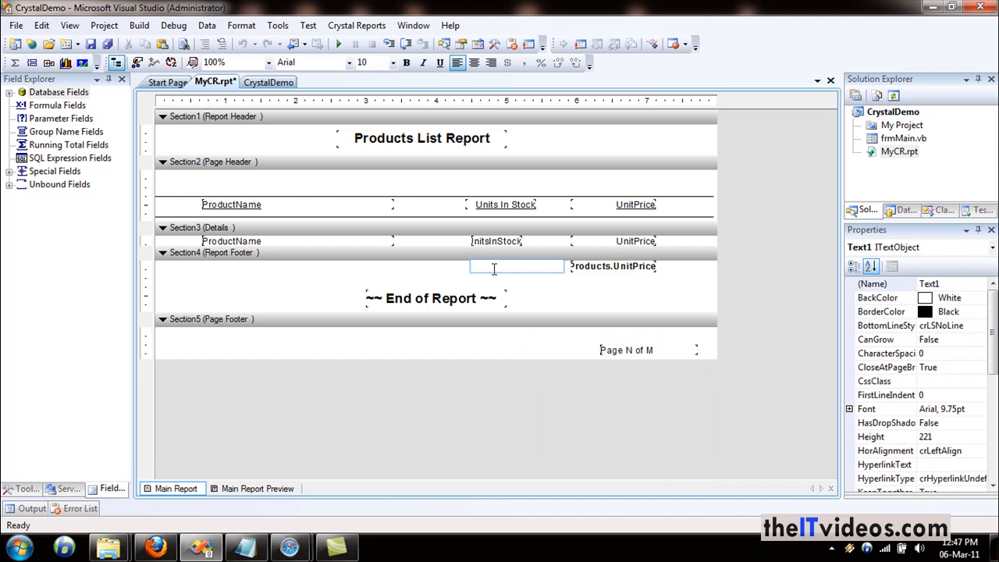
type("Grand Total:")
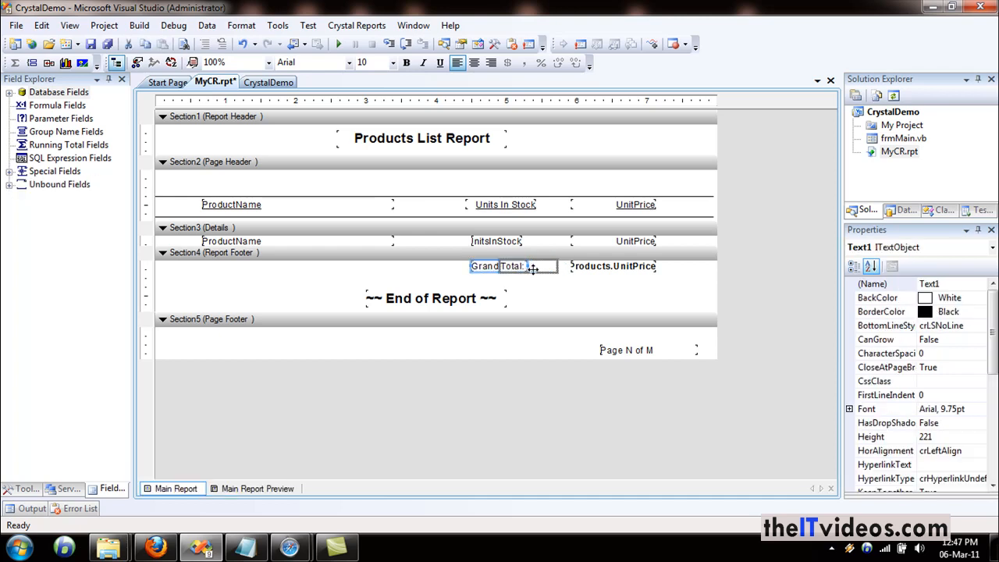
left_click(566, 279)
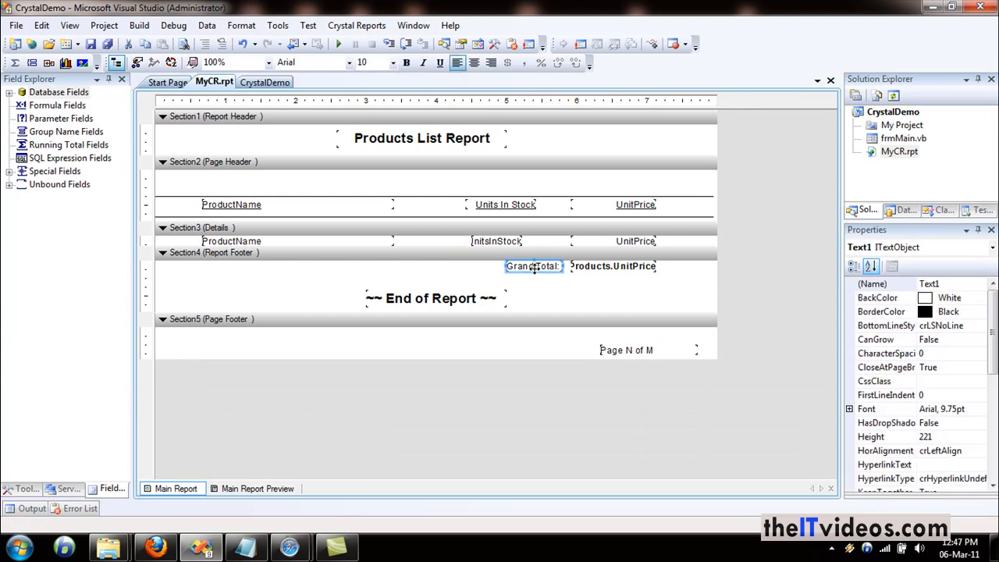
left_click(406, 62)
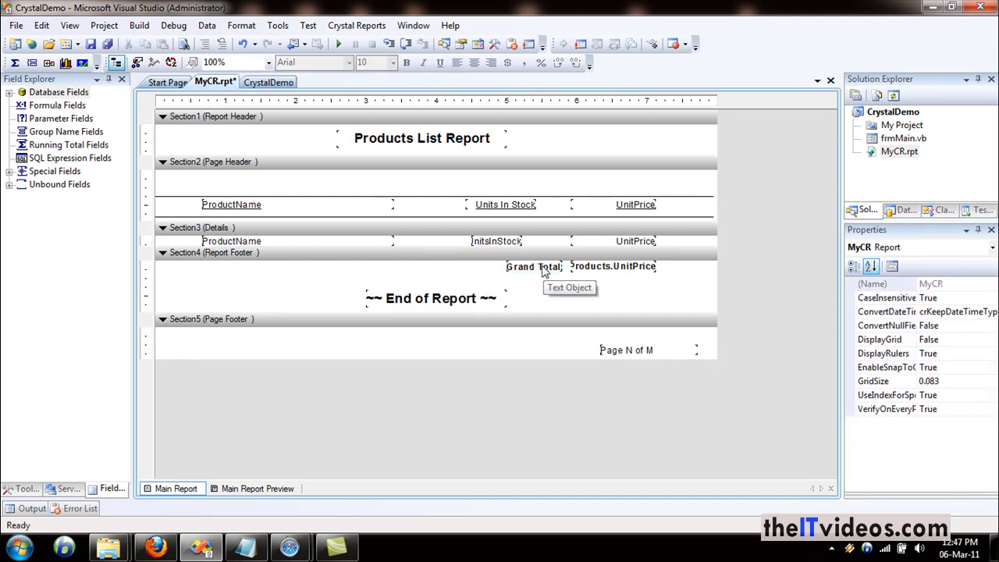
mouse_move(443, 275)
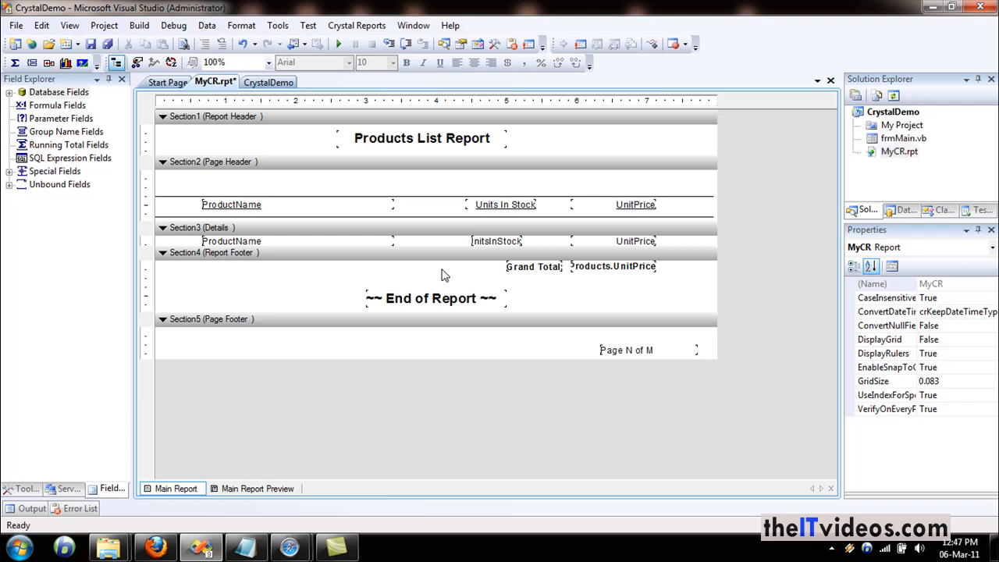
mouse_move(260, 271)
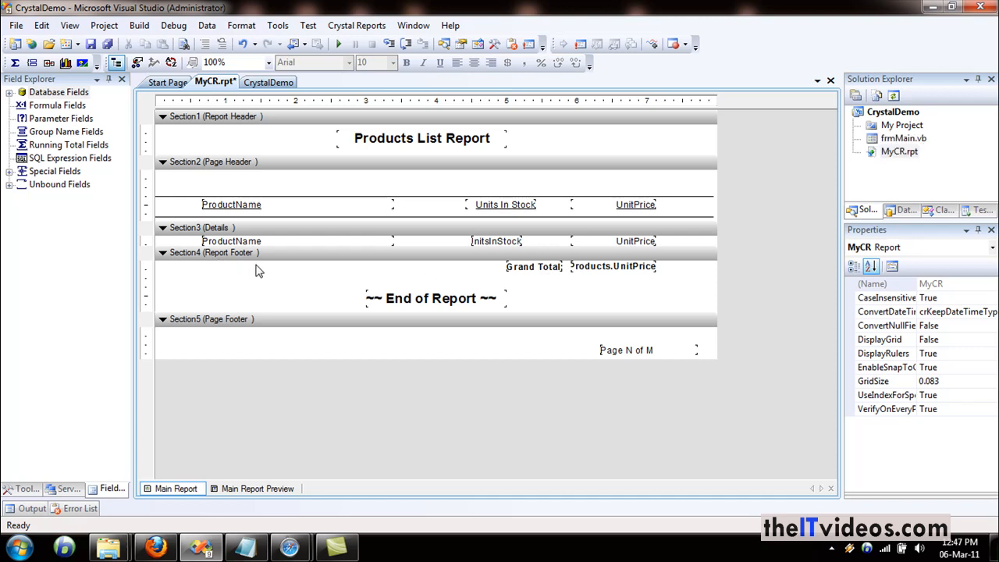
mouse_move(251, 232)
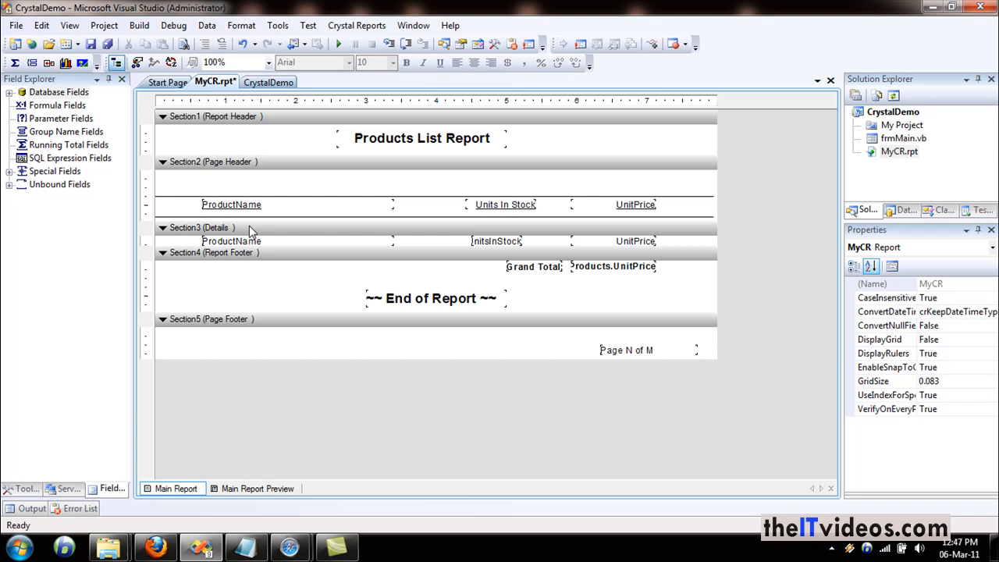
mouse_move(185, 274)
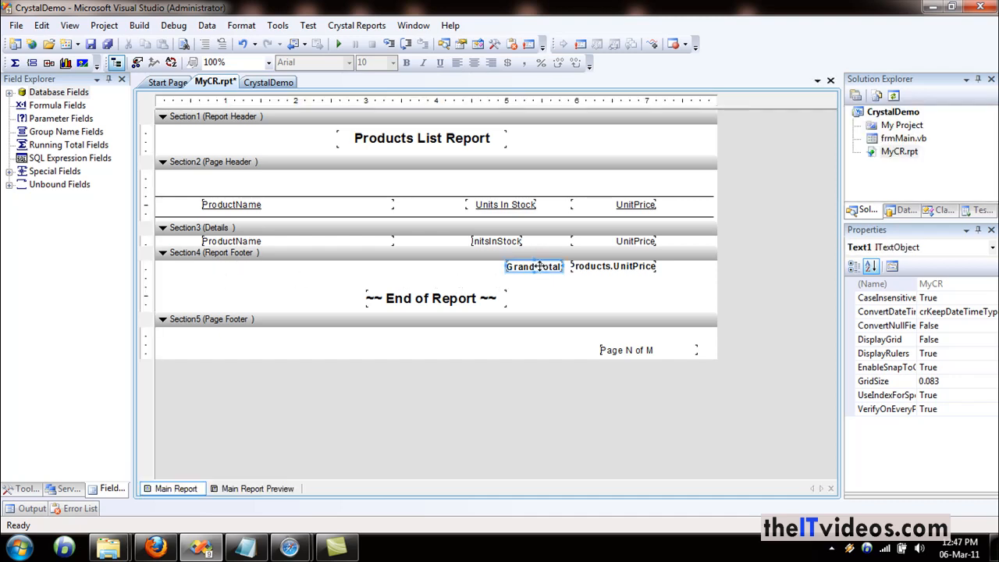
left_click(194, 266)
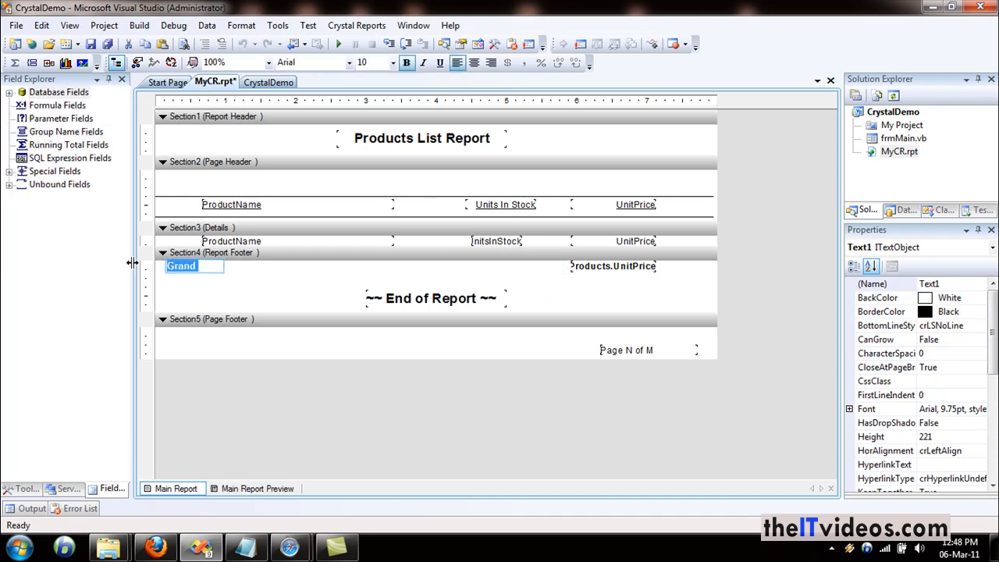
- Change the footer label's text to 'Product Count:'
type("PRTotal:")
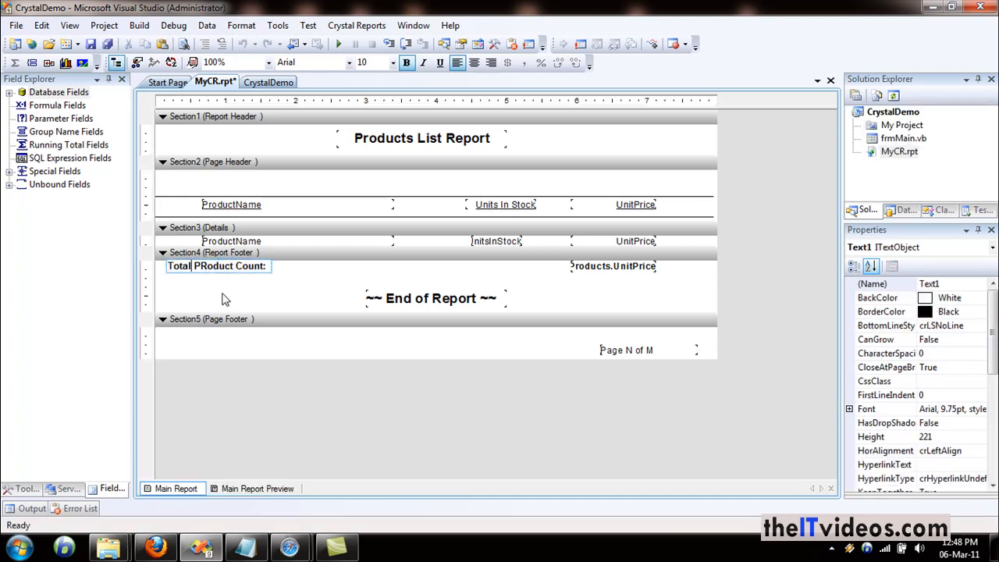
left_click(217, 266)
type("r")
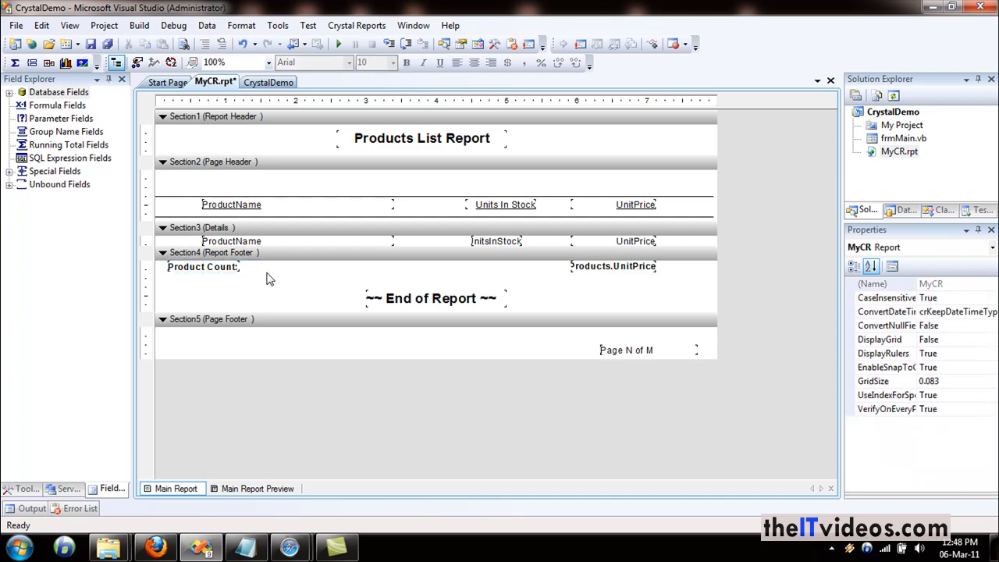
right_click(270, 281)
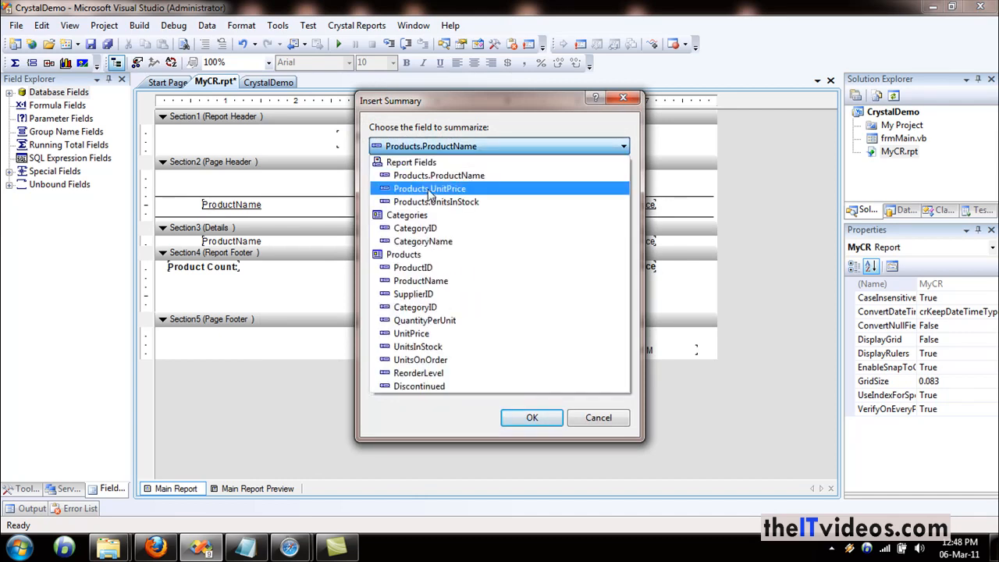
- Insert a grand-total Count of ProductName beside the Product Count: label
left_click(439, 175)
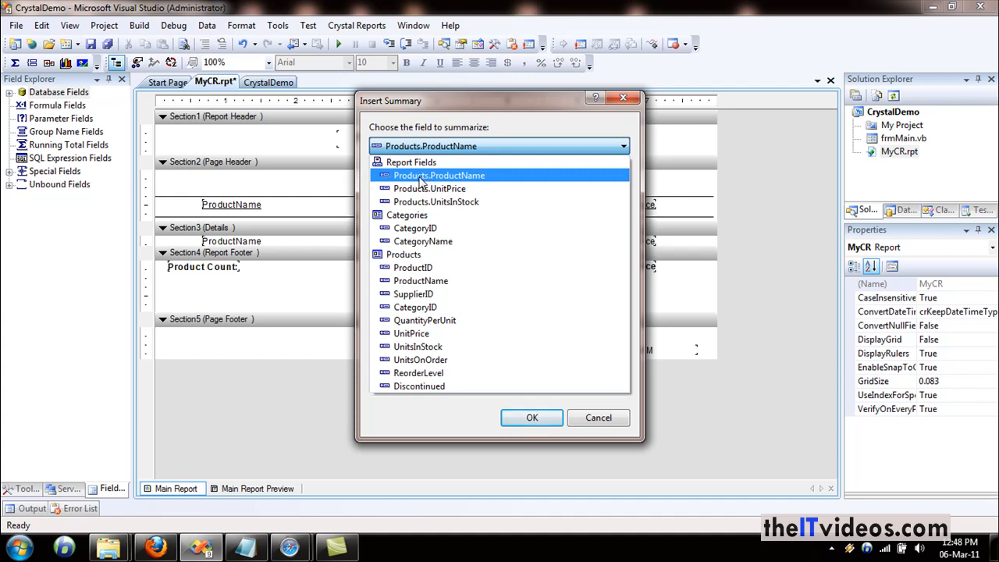
left_click(413, 267)
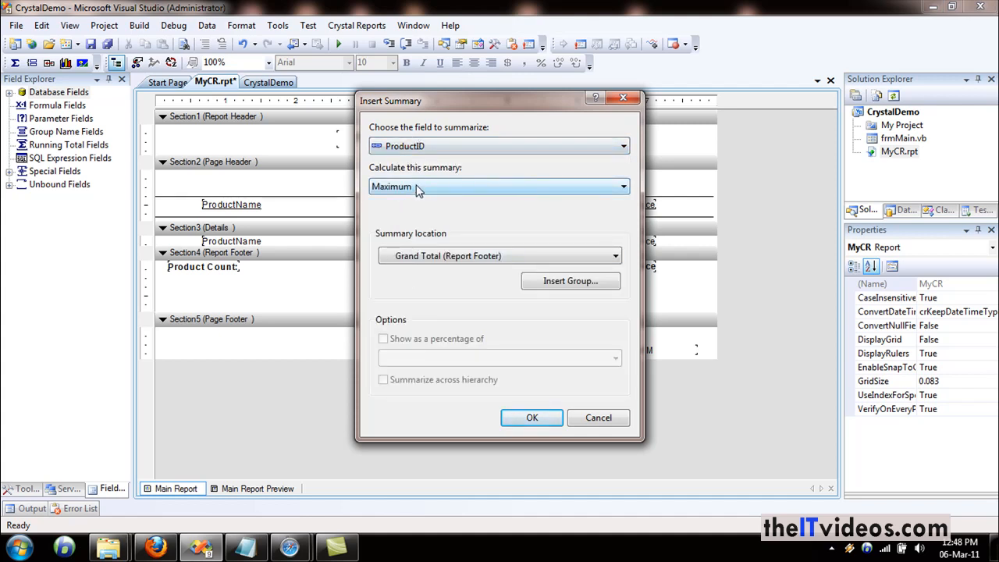
left_click(622, 186)
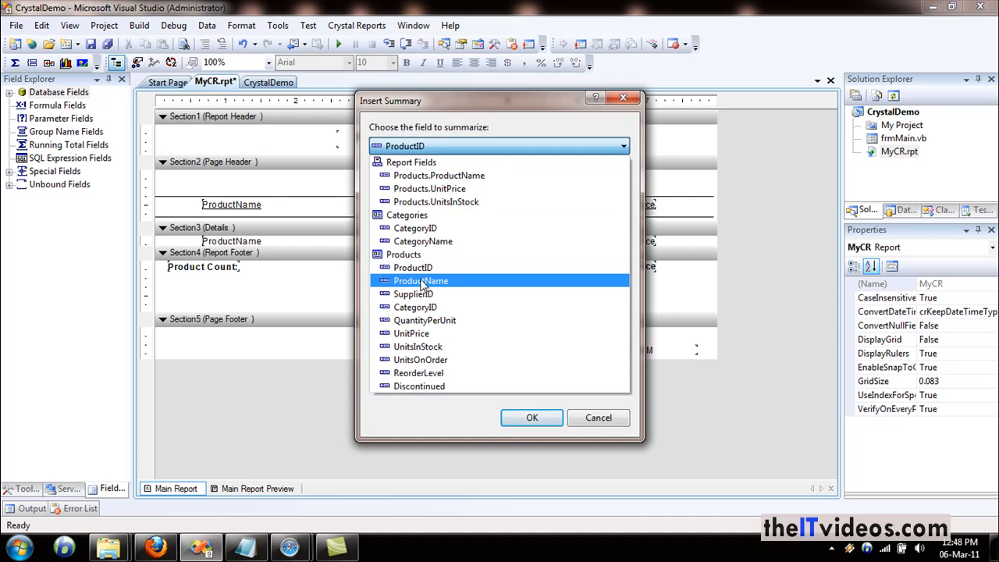
left_click(421, 281)
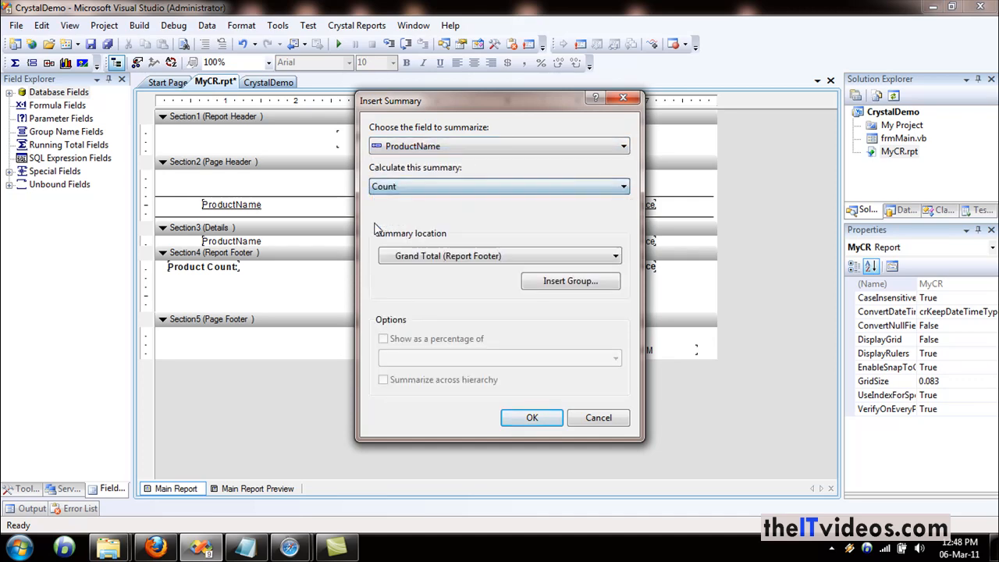
left_click(532, 418)
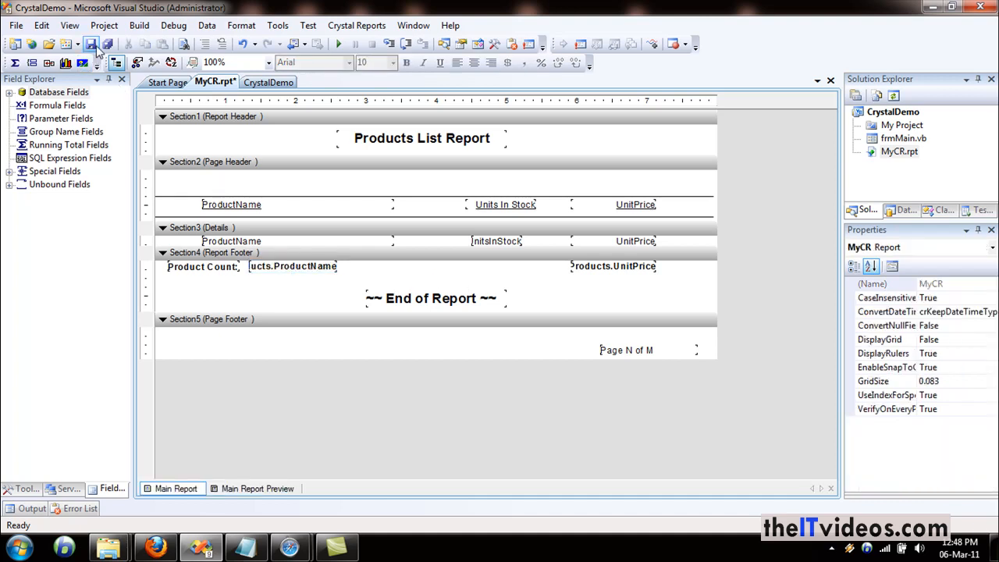
- Save MyCR.rpt, preview page 2 showing Product Count 78 and $2,224.71, then close it
left_click(92, 44)
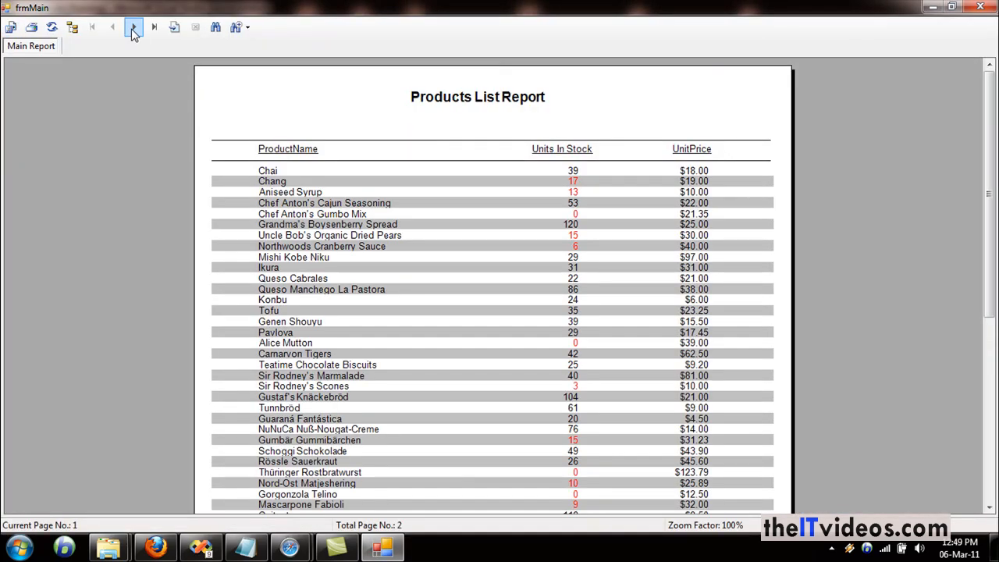
left_click(132, 27)
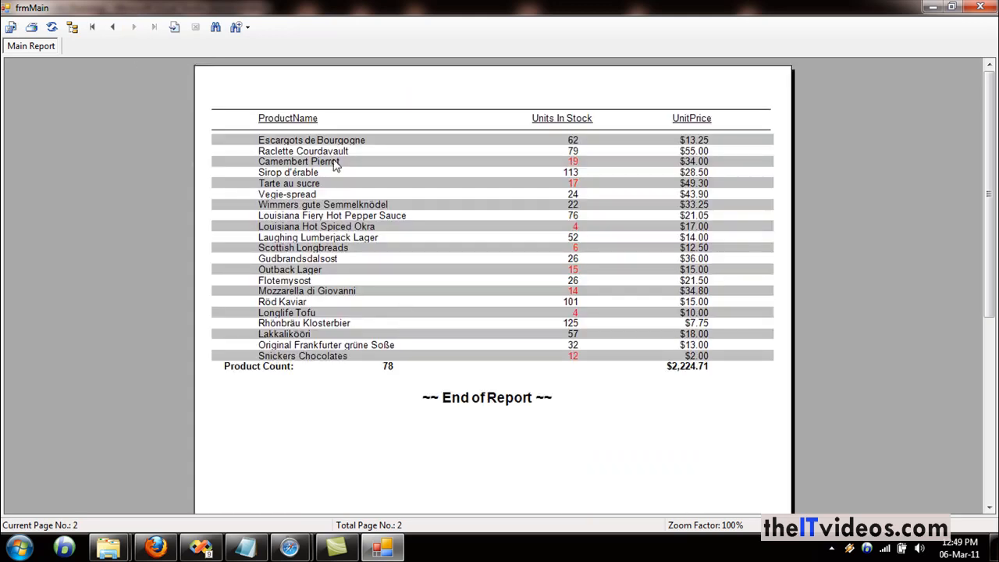
mouse_move(318, 197)
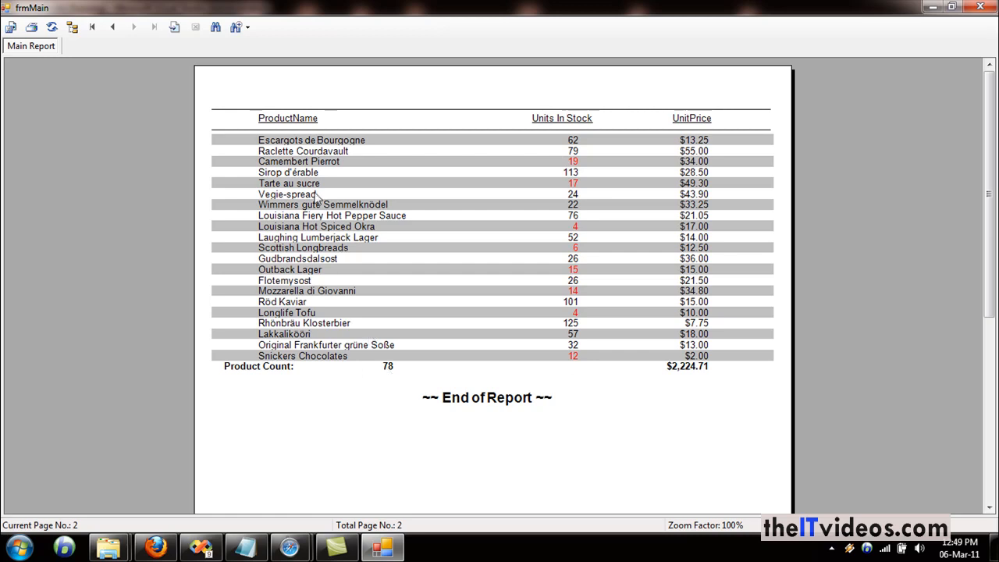
mouse_move(350, 360)
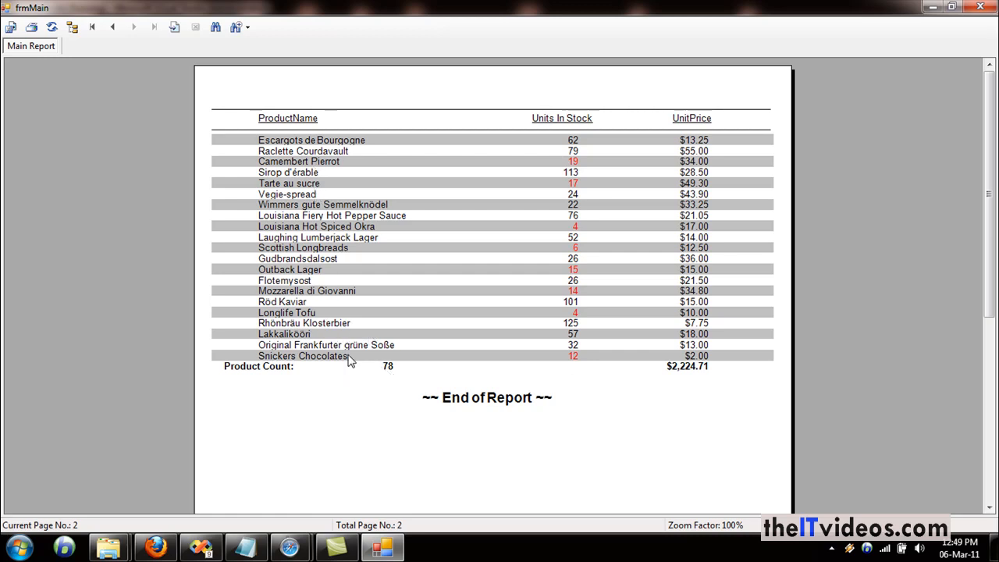
mouse_move(643, 349)
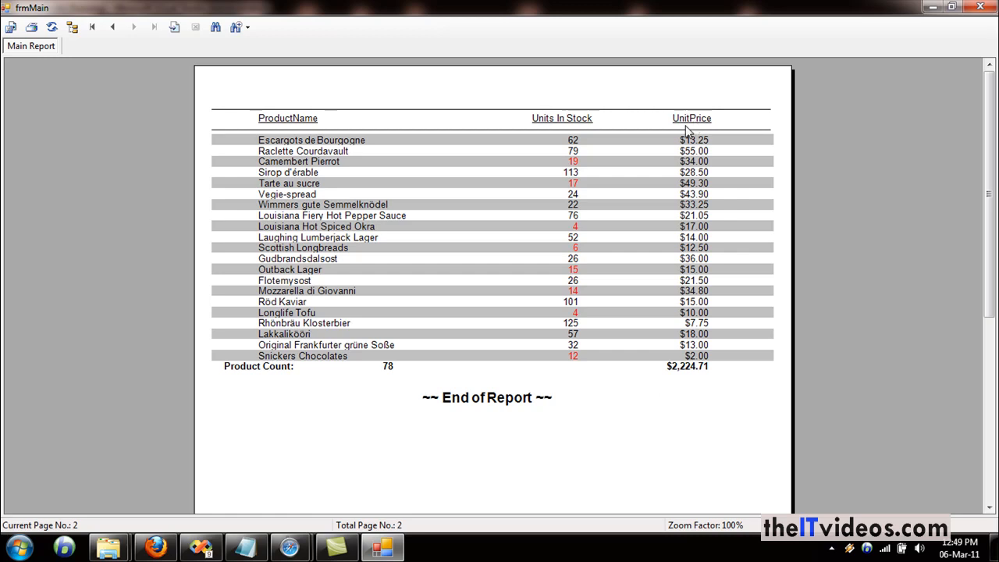
mouse_move(676, 376)
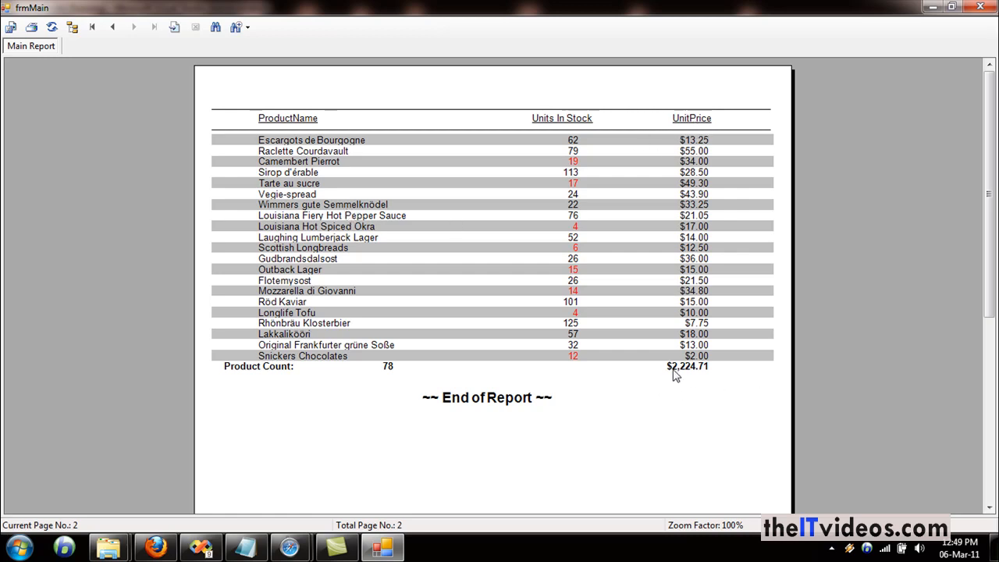
left_click(687, 366)
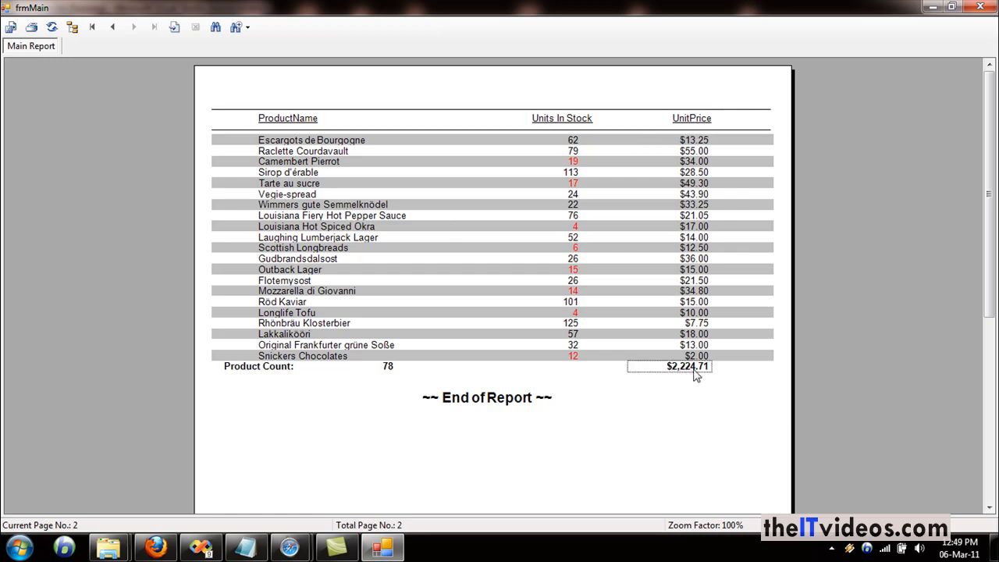
mouse_move(391, 375)
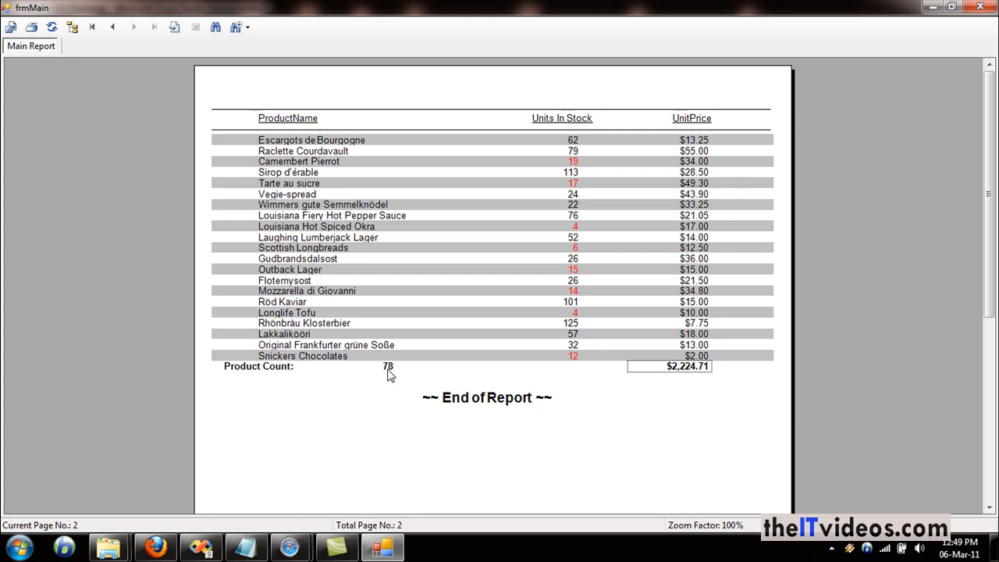
mouse_move(466, 292)
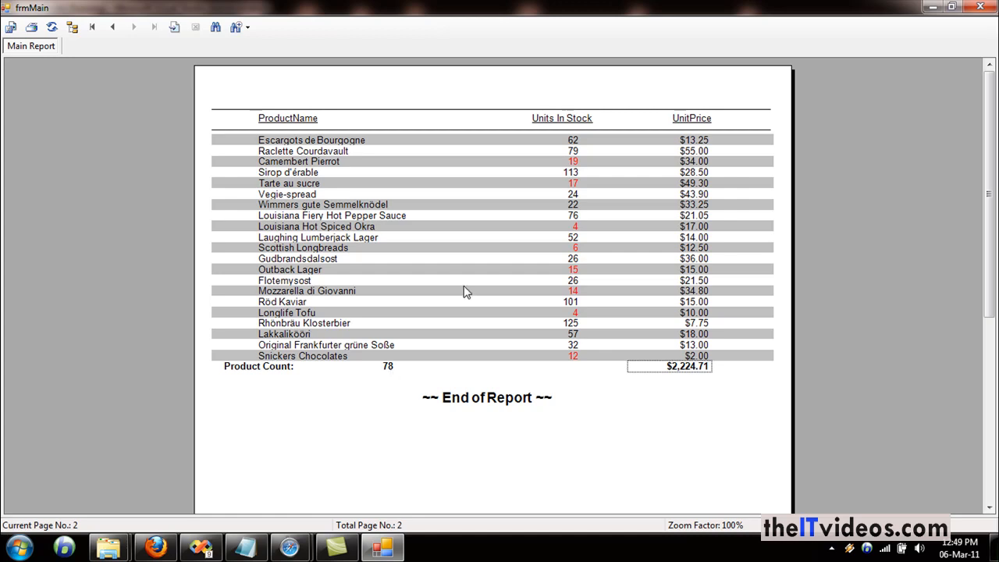
mouse_move(752, 74)
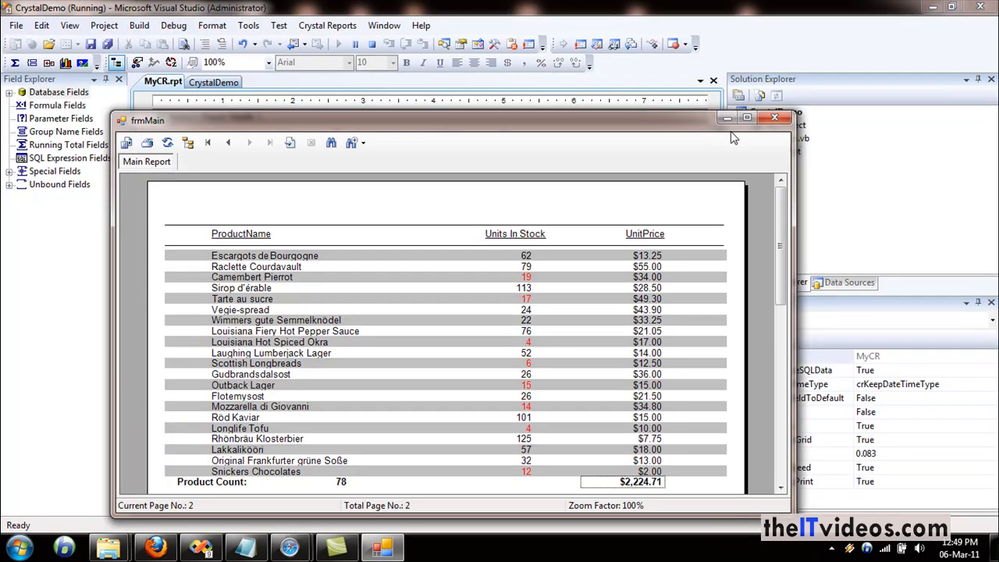
left_click(774, 117)
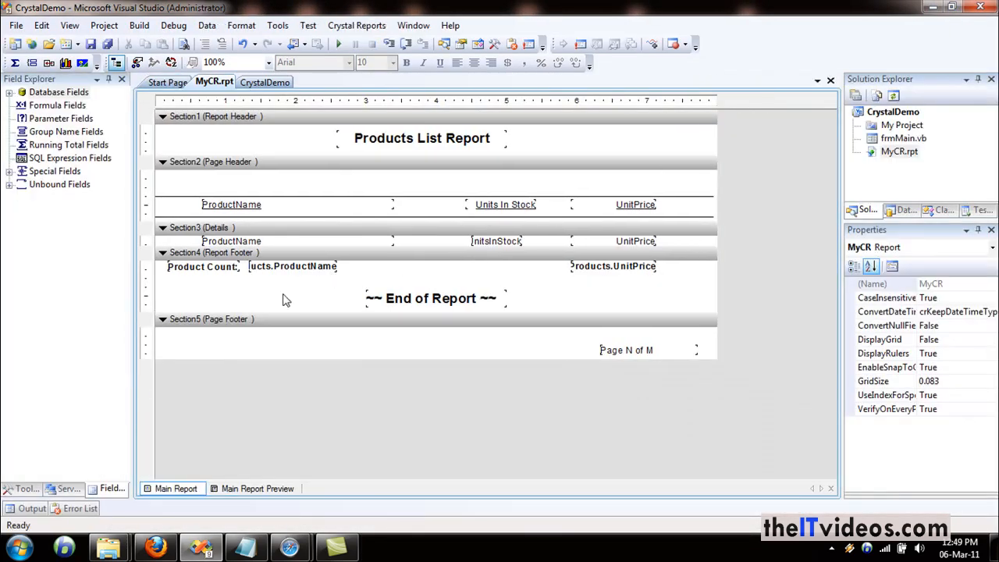